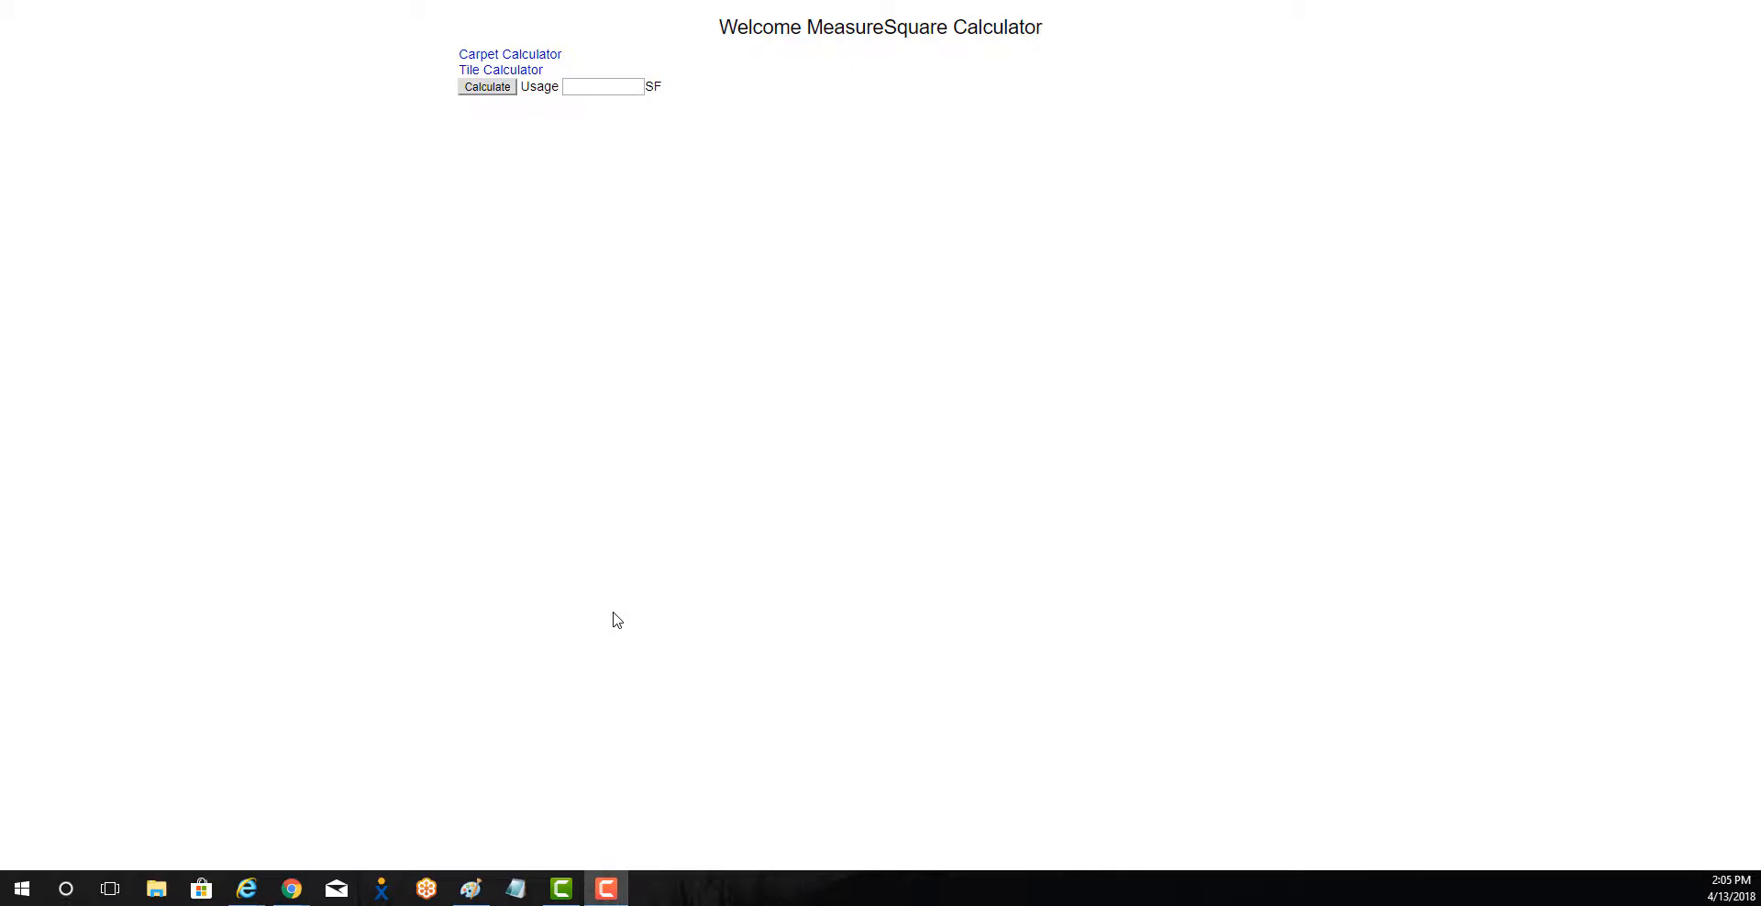
pyautogui.moveTo(618, 576)
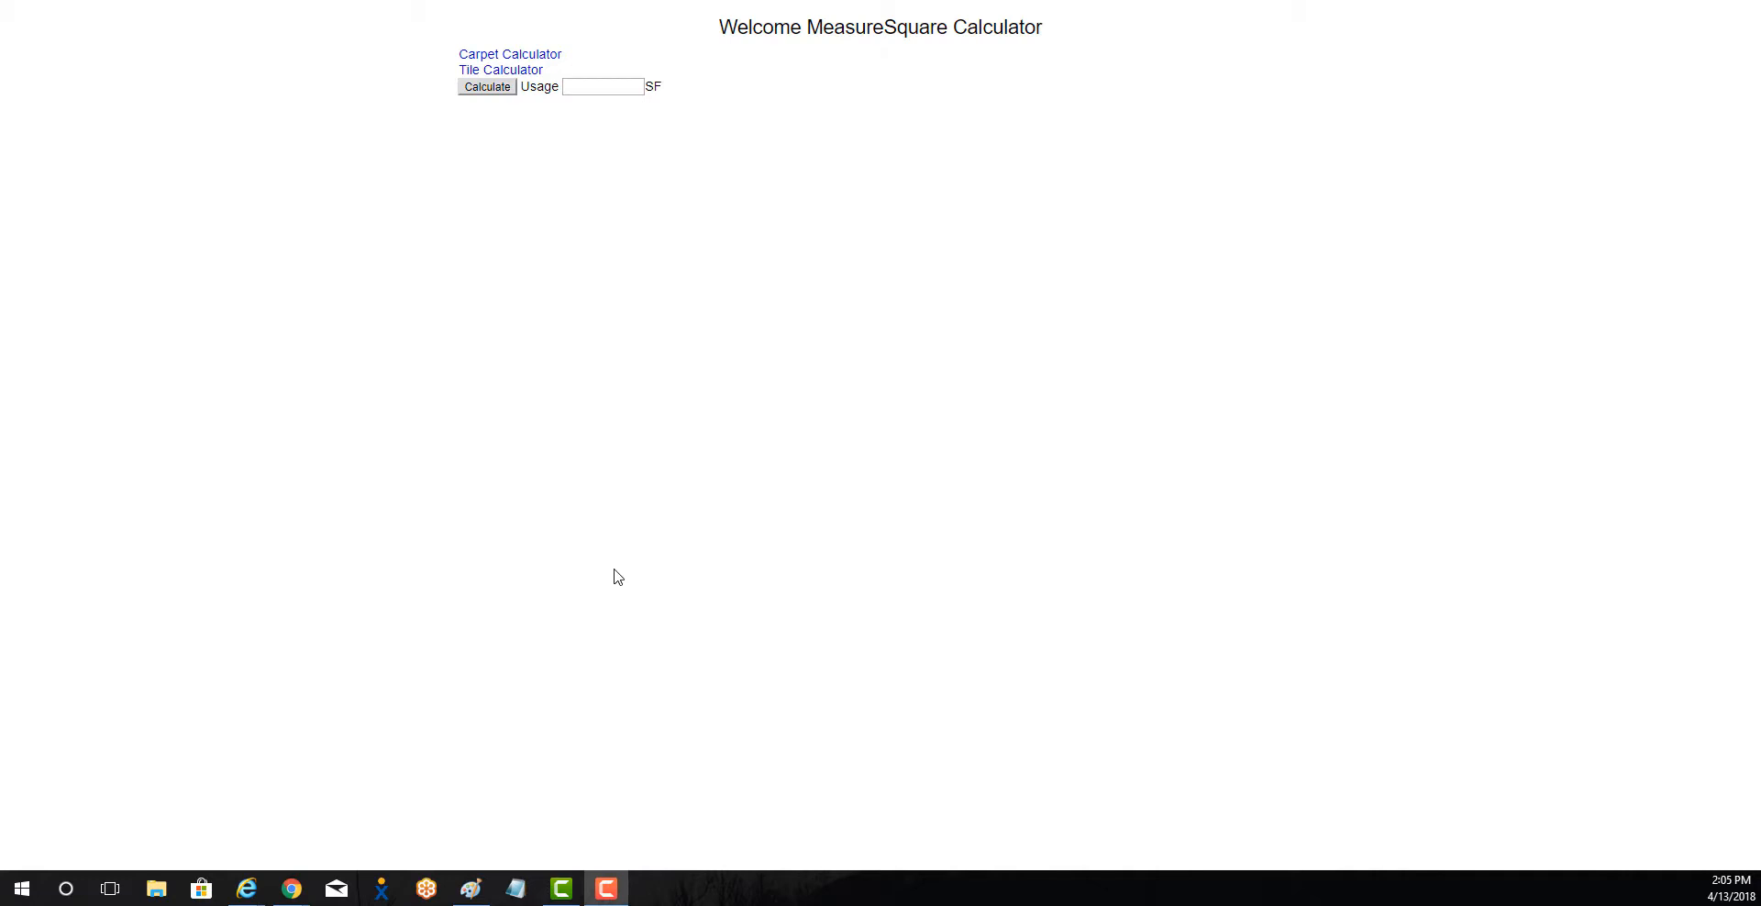
pyautogui.moveTo(548, 178)
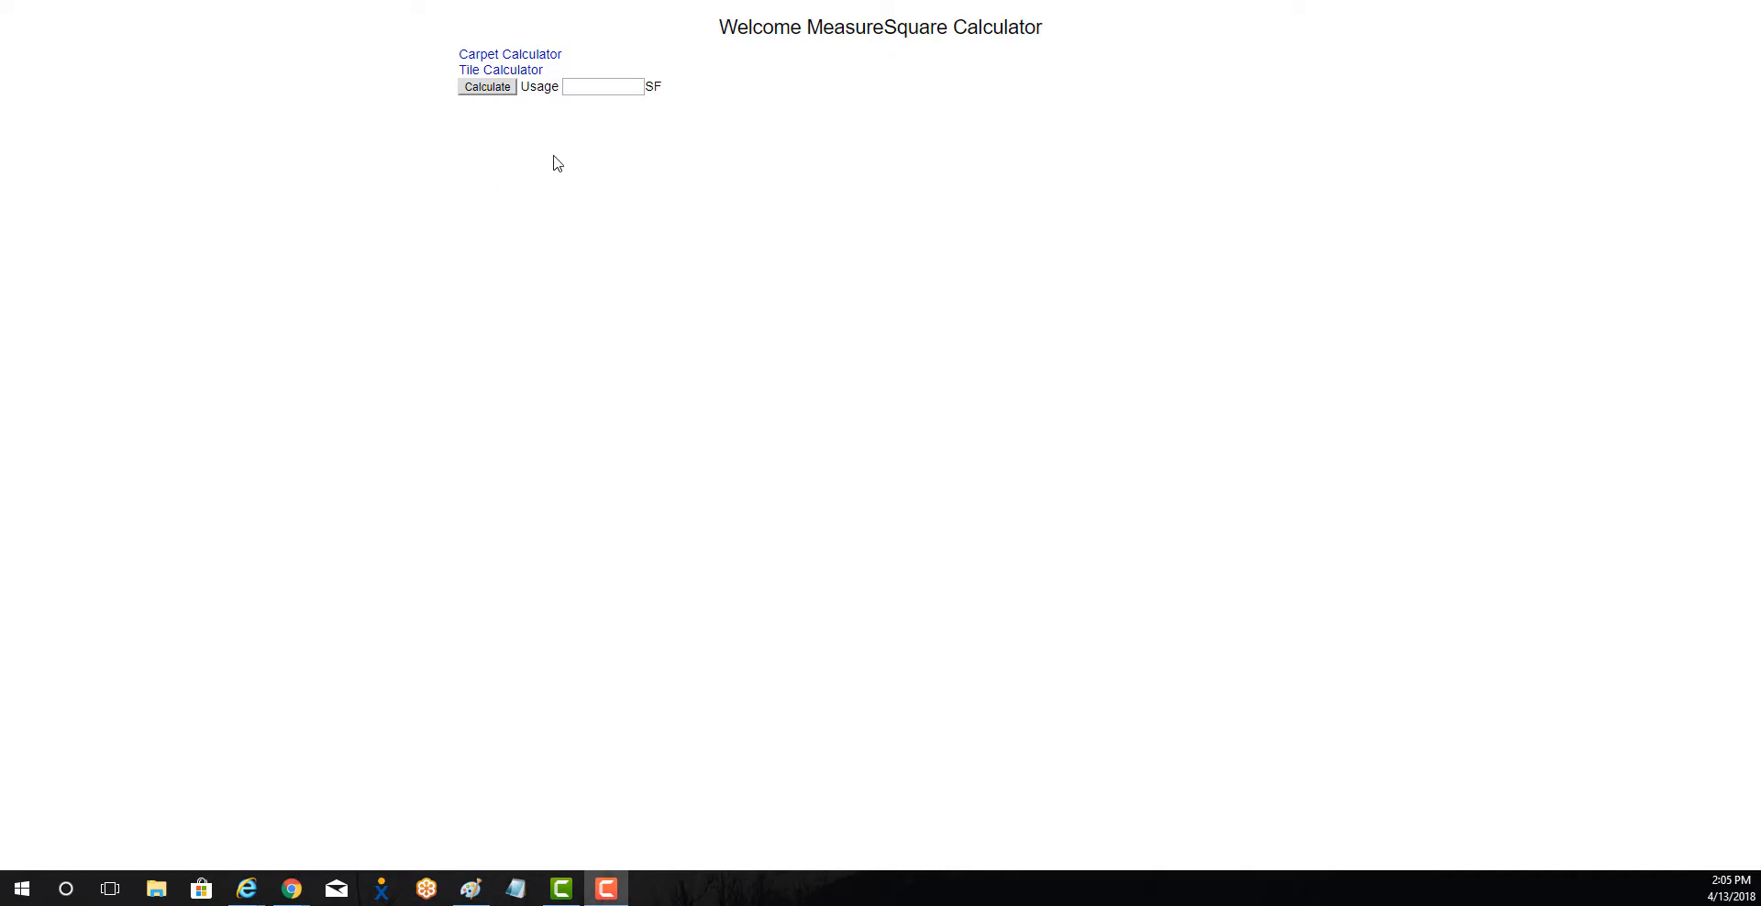
# Enter room 1 as 14 ft wide by 16 ft long, giving 224 SF.
pyautogui.click(510, 53)
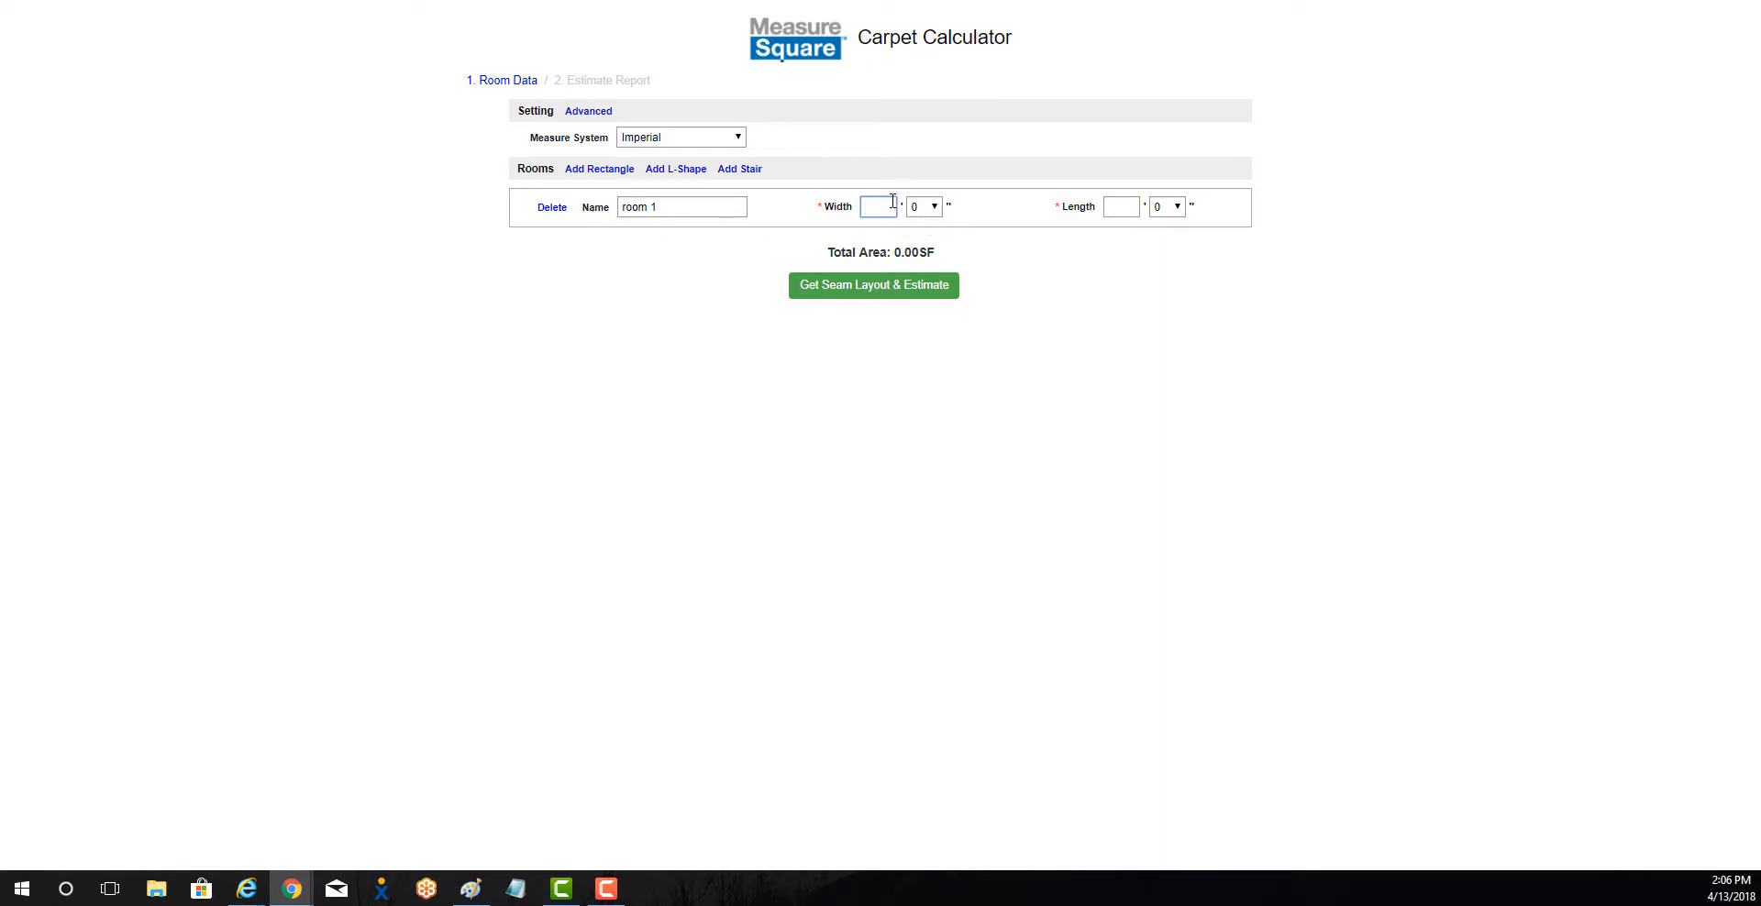
pyautogui.write('14')
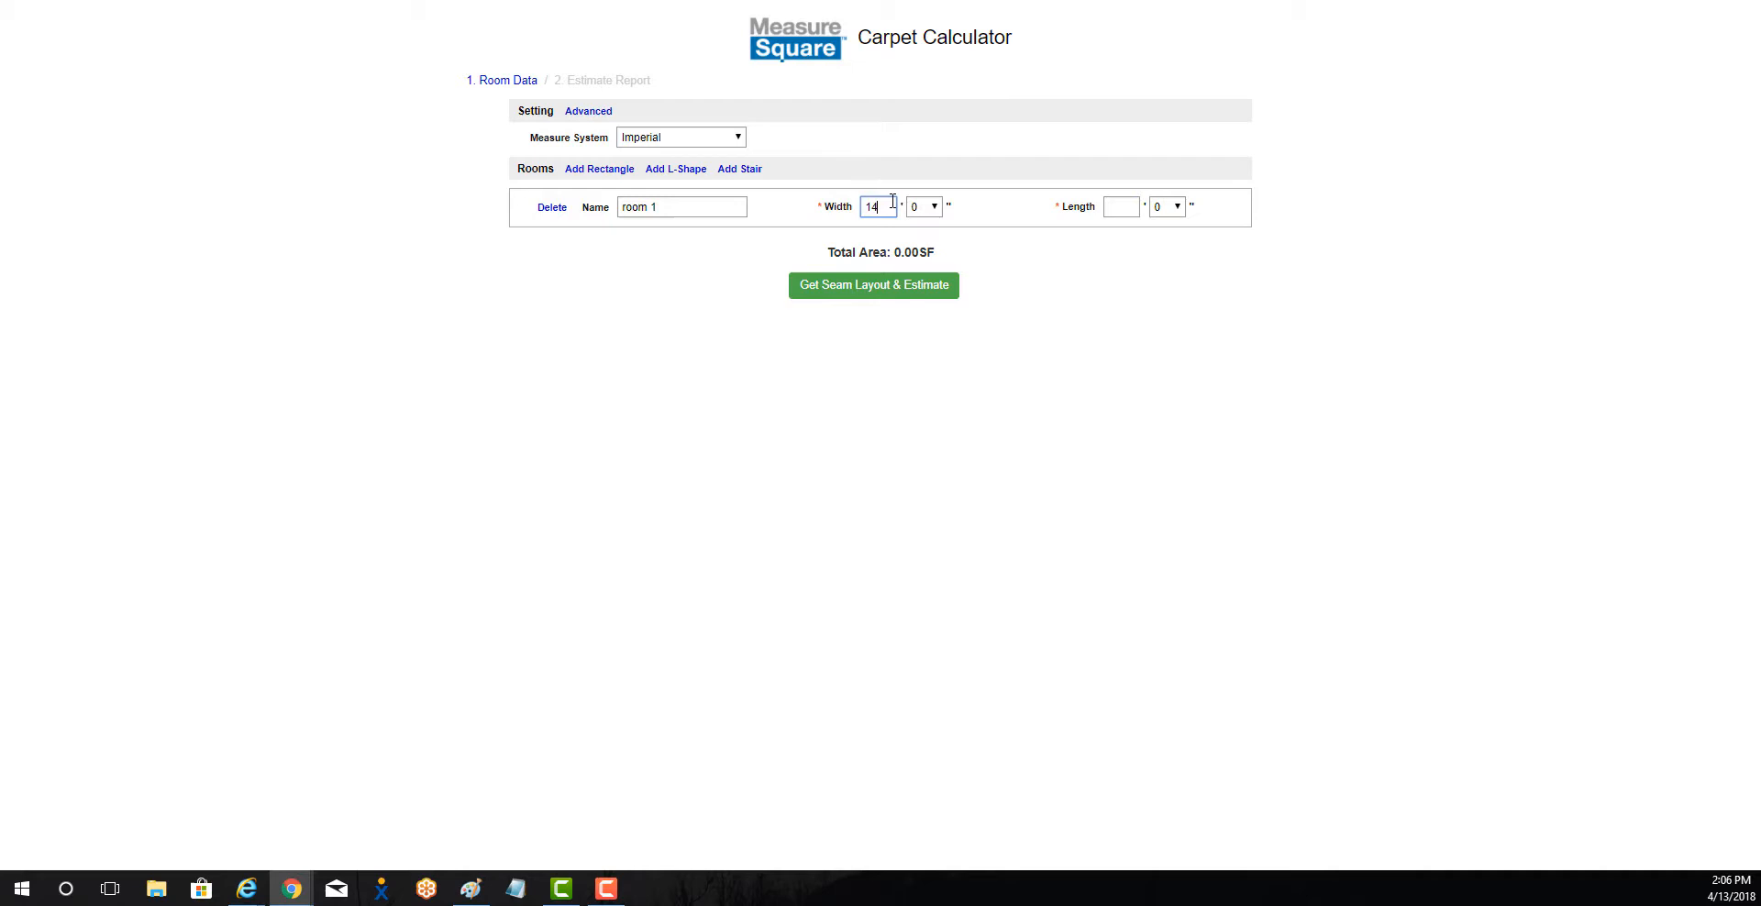
pyautogui.click(1121, 206)
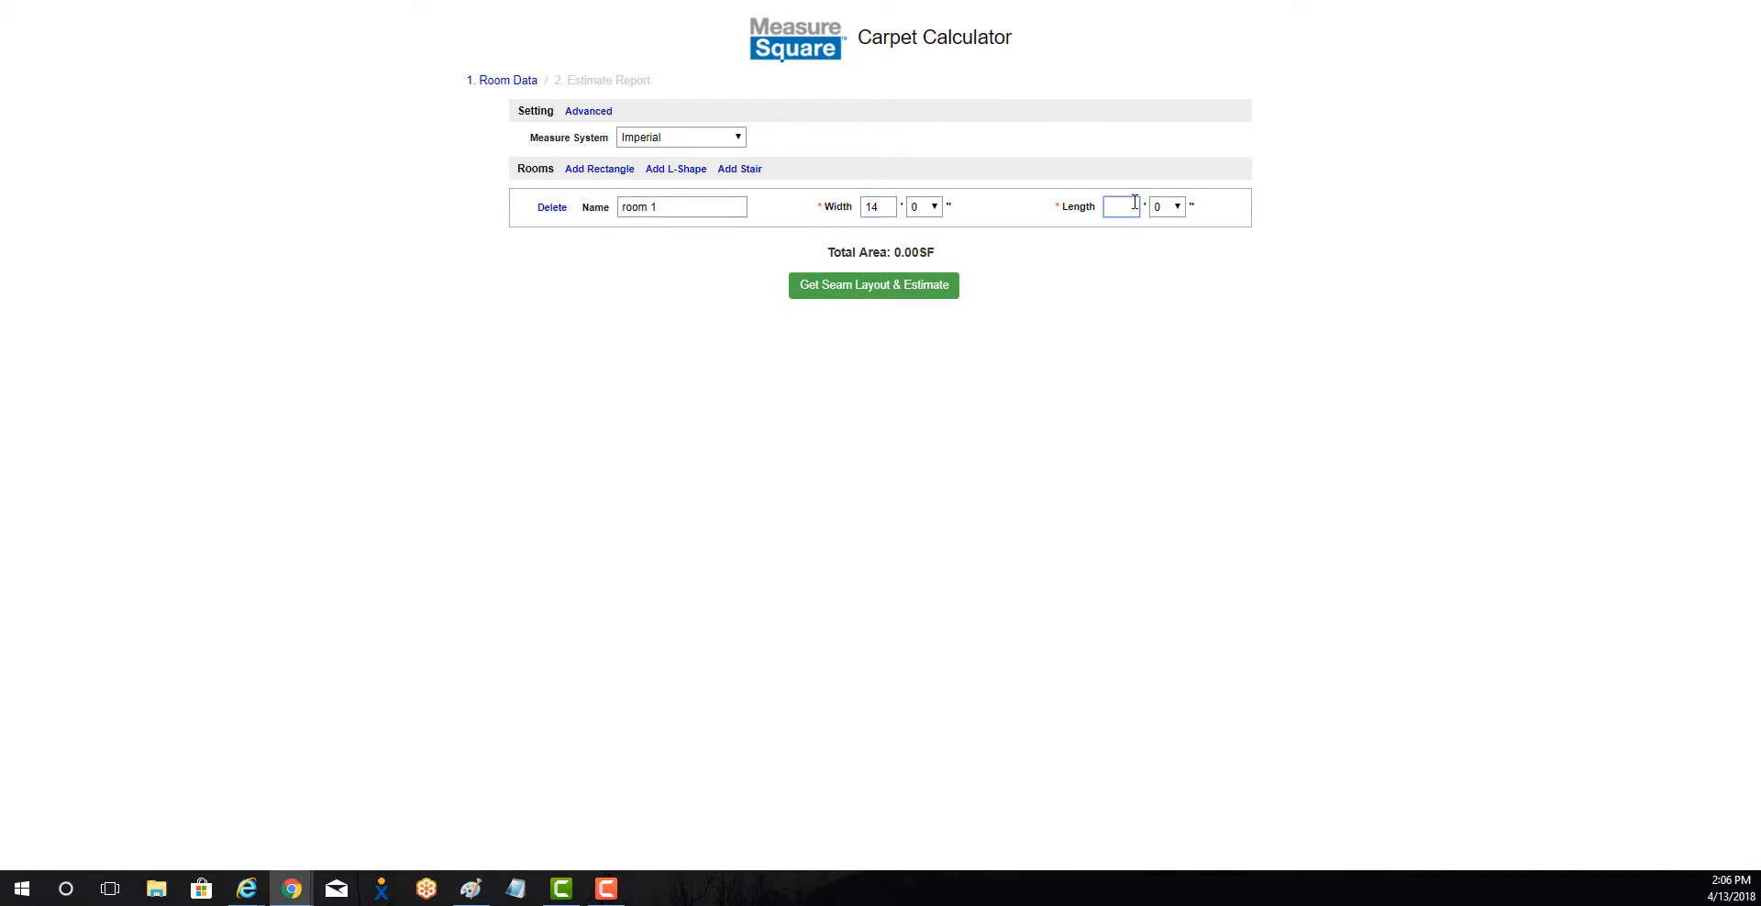
pyautogui.write('16')
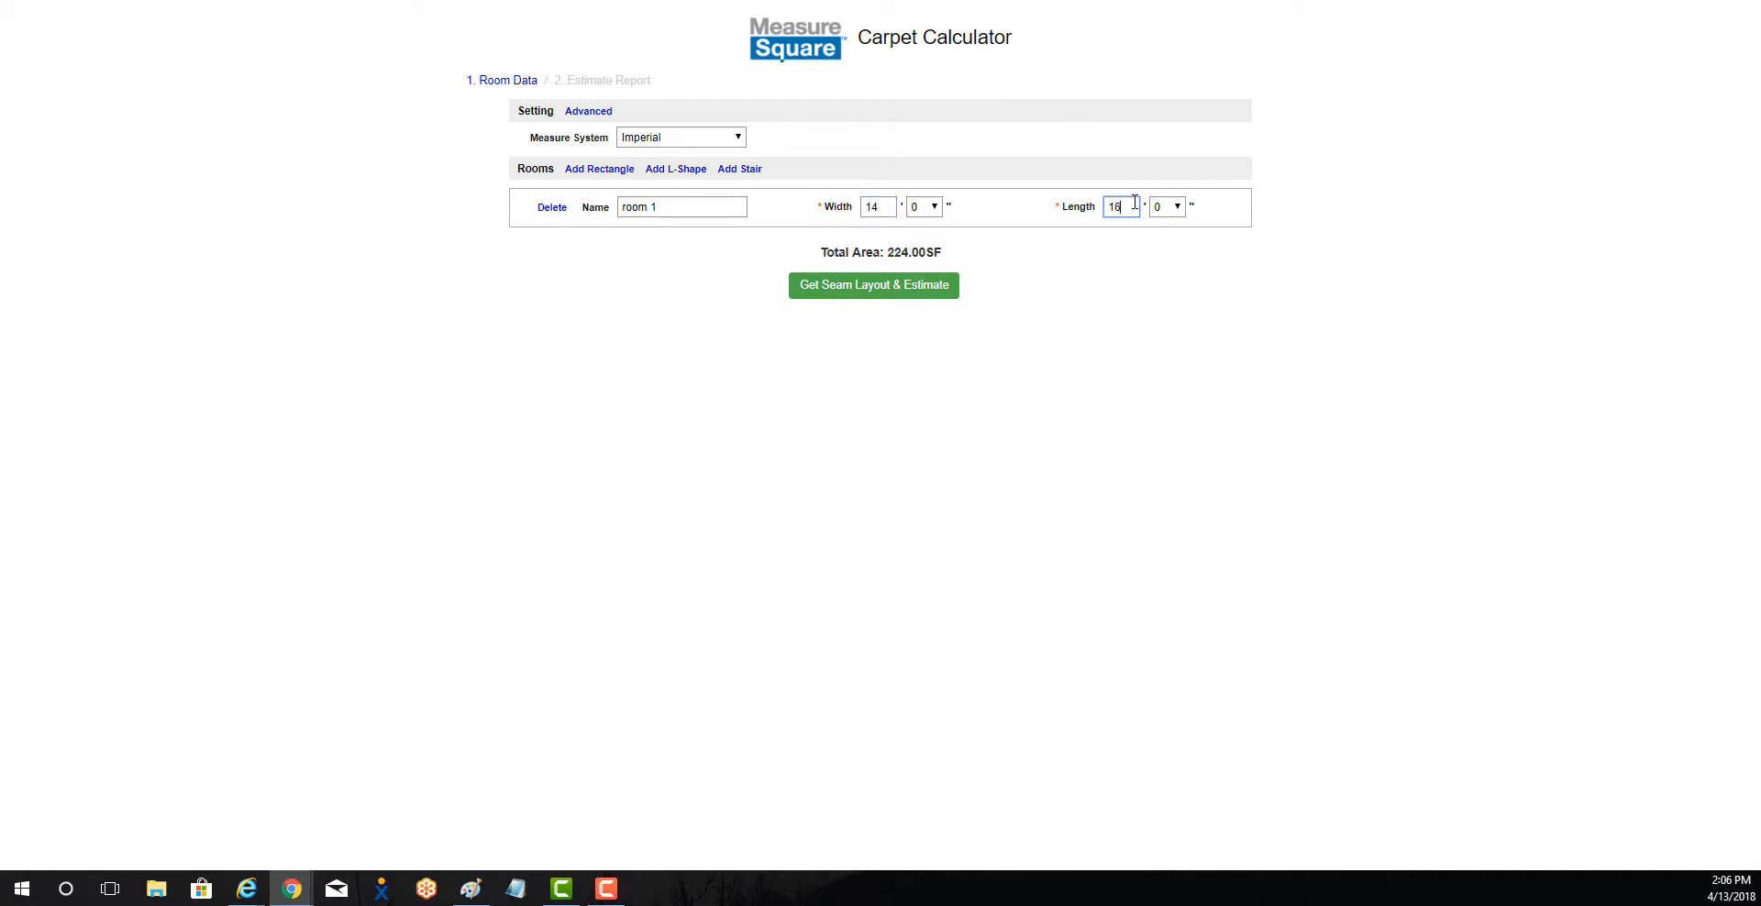
pyautogui.moveTo(1119, 380)
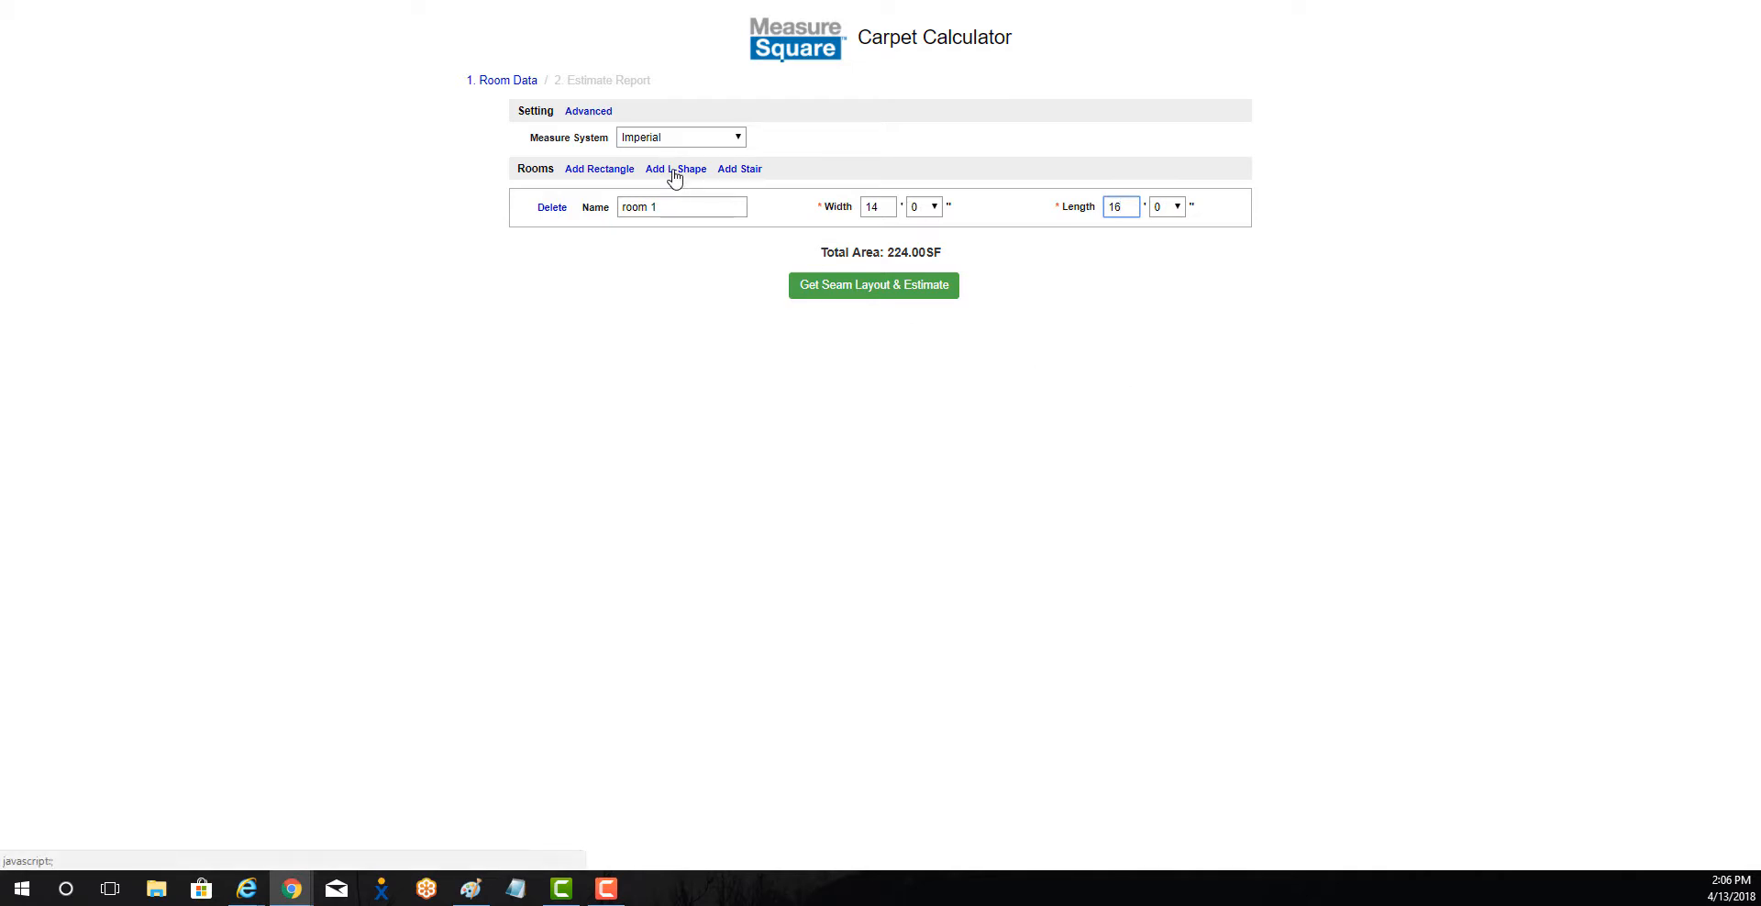
# Add L-shaped room 2 with L1 8×20 ft and L2 12 ft by 9'10" (278 SF), then add a stair.
pyautogui.click(675, 169)
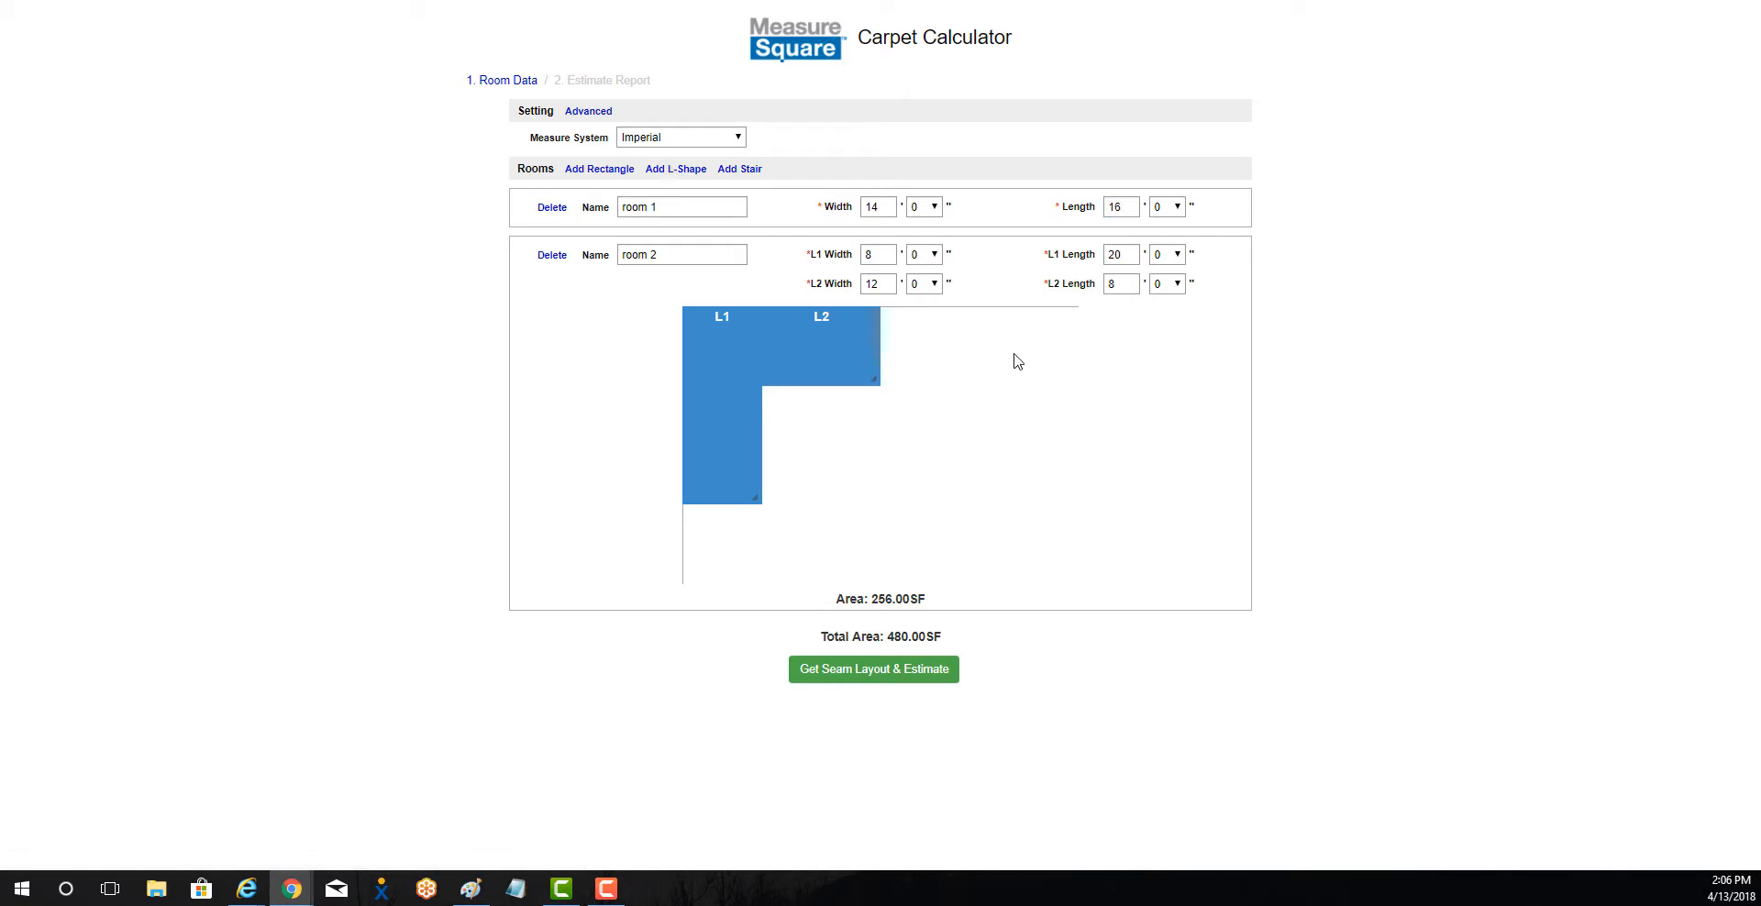
pyautogui.click(683, 253)
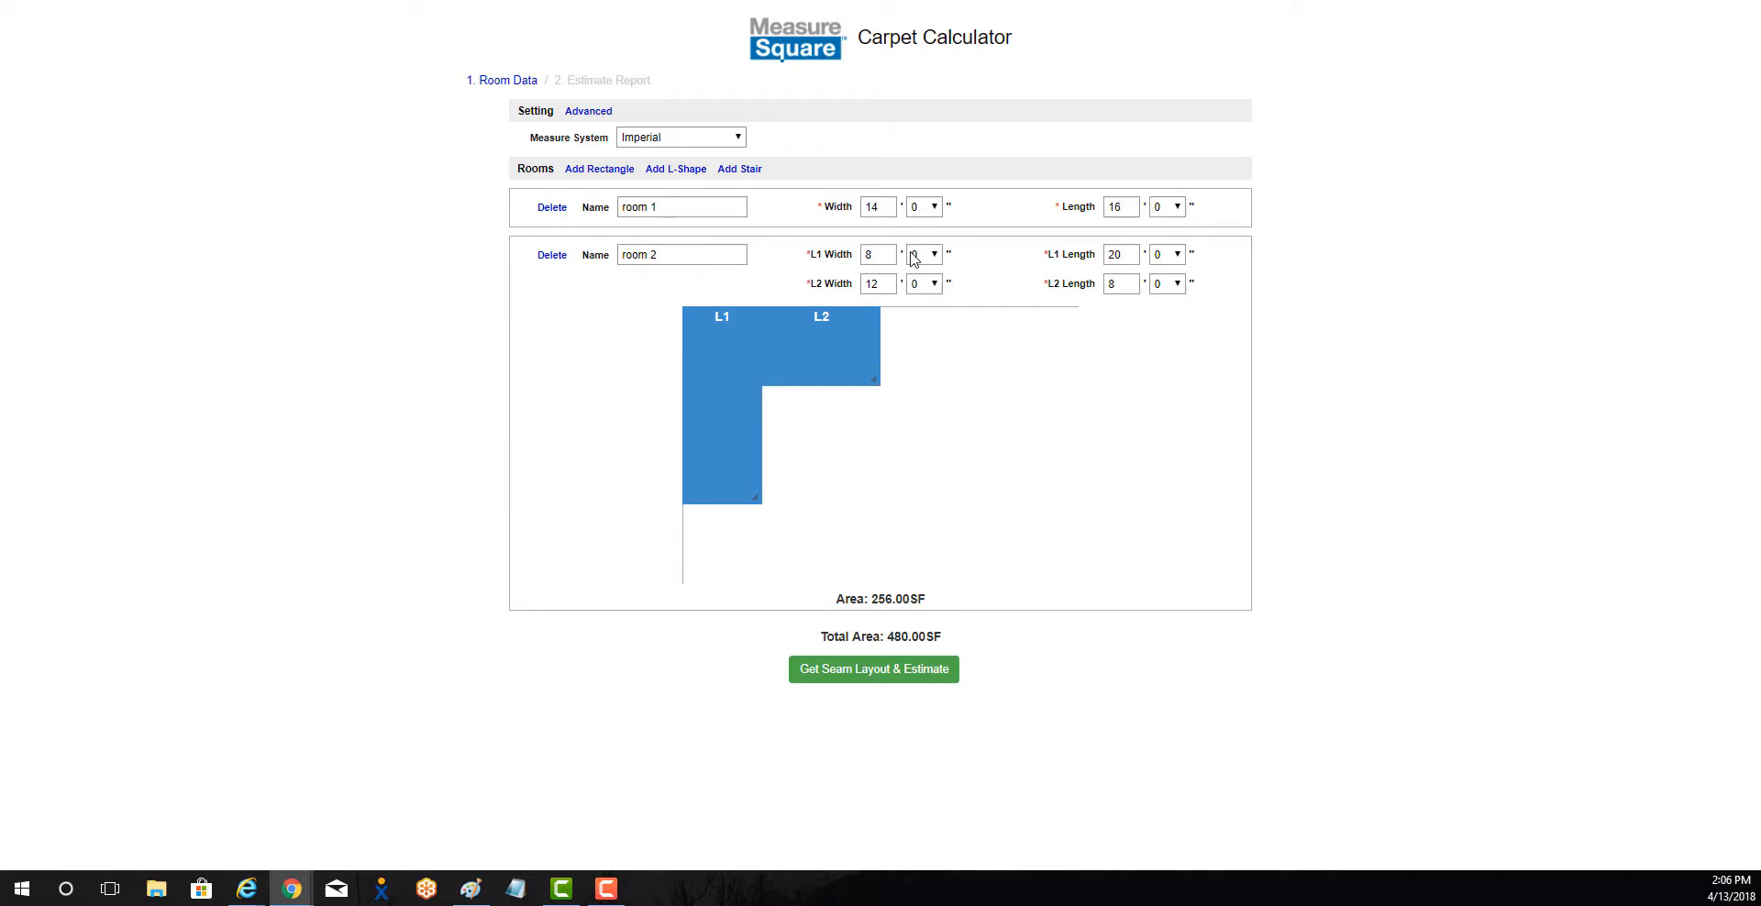
pyautogui.moveTo(877, 307)
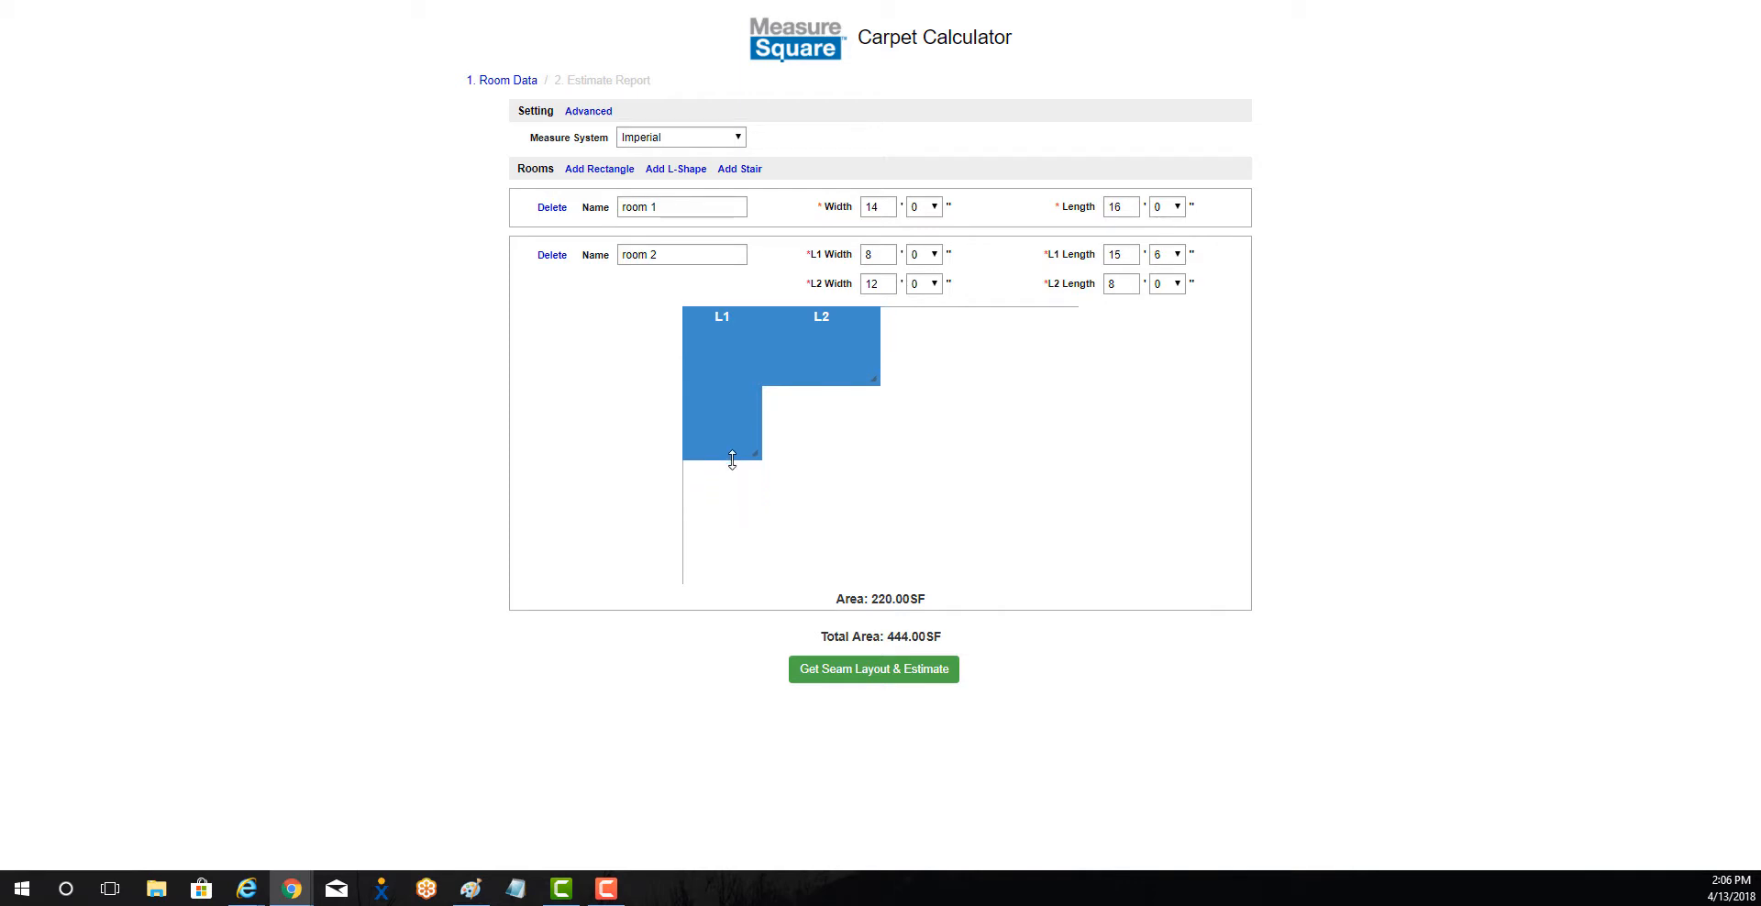
pyautogui.moveTo(732, 459); pyautogui.dragTo(734, 499)
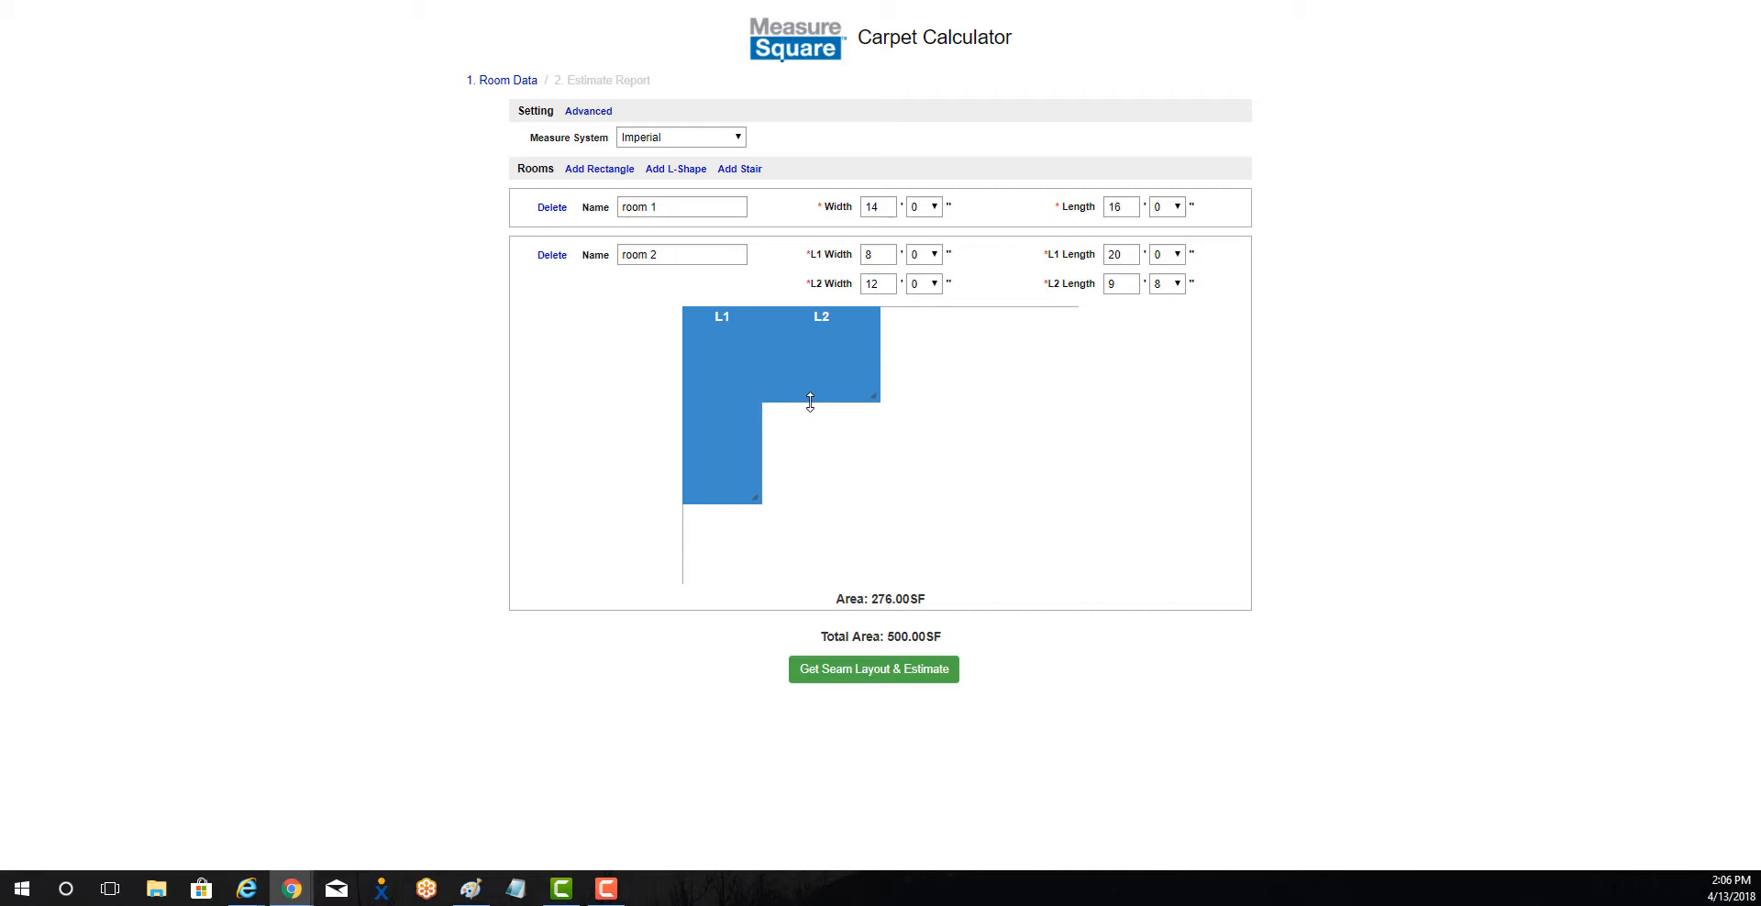
pyautogui.click(1167, 282)
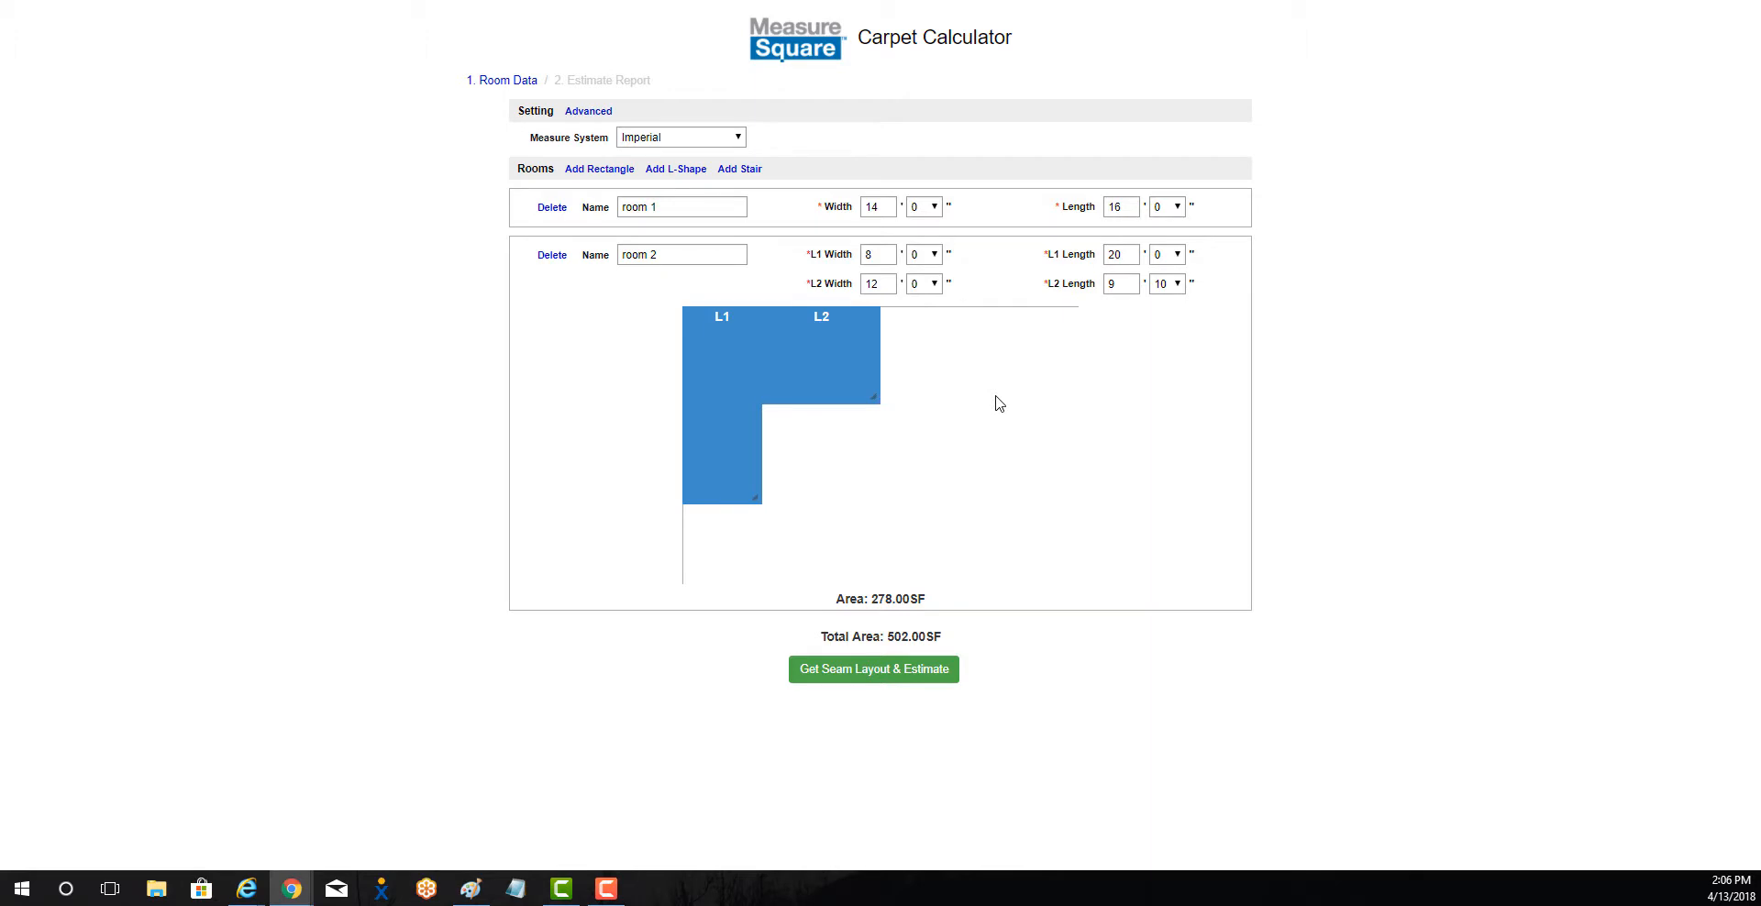
pyautogui.click(739, 169)
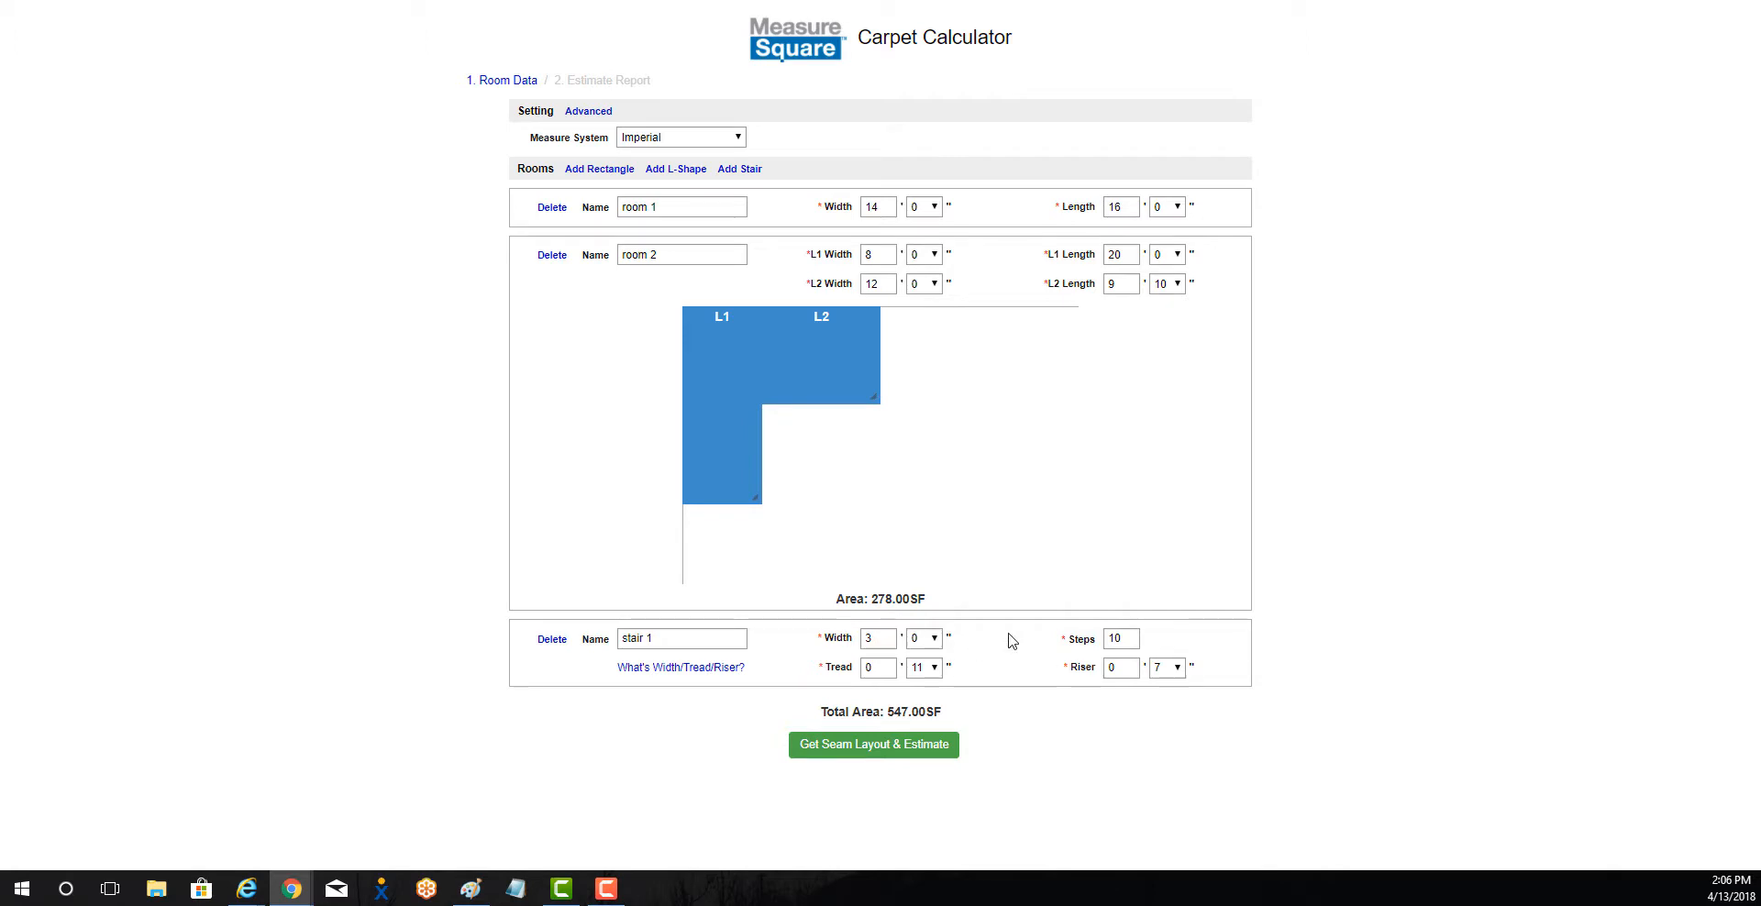
# Set stair 1 to 3'6" wide with 12 steps, raising the total to 565 SF.
pyautogui.click(925, 638)
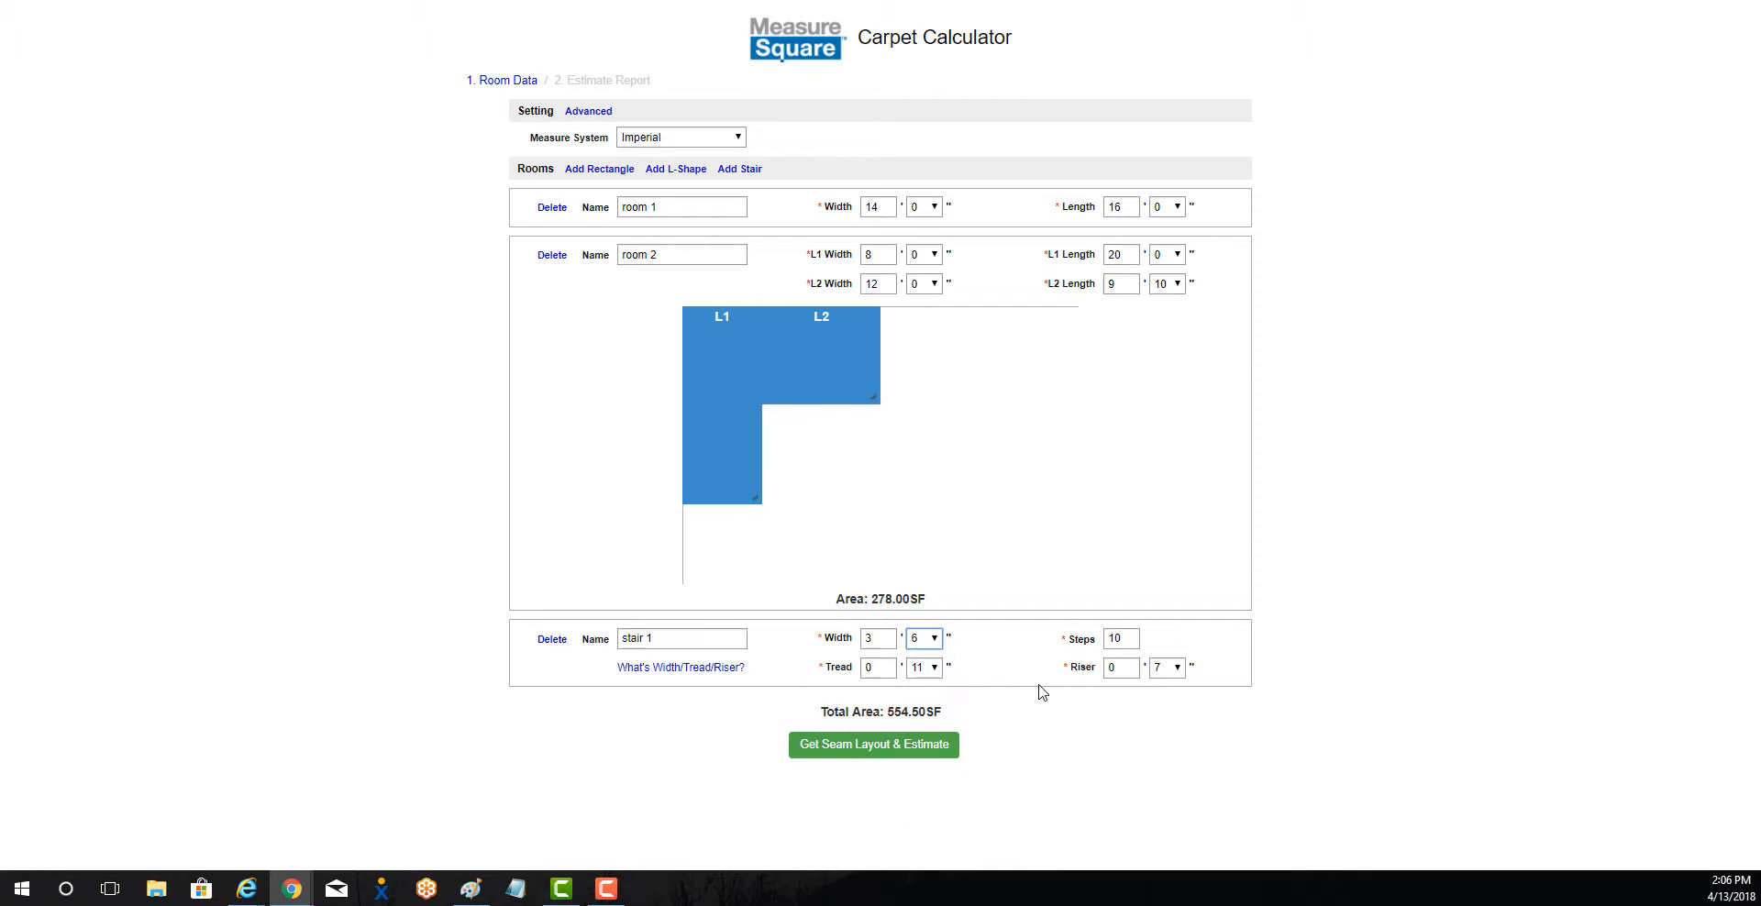
pyautogui.moveTo(903, 686)
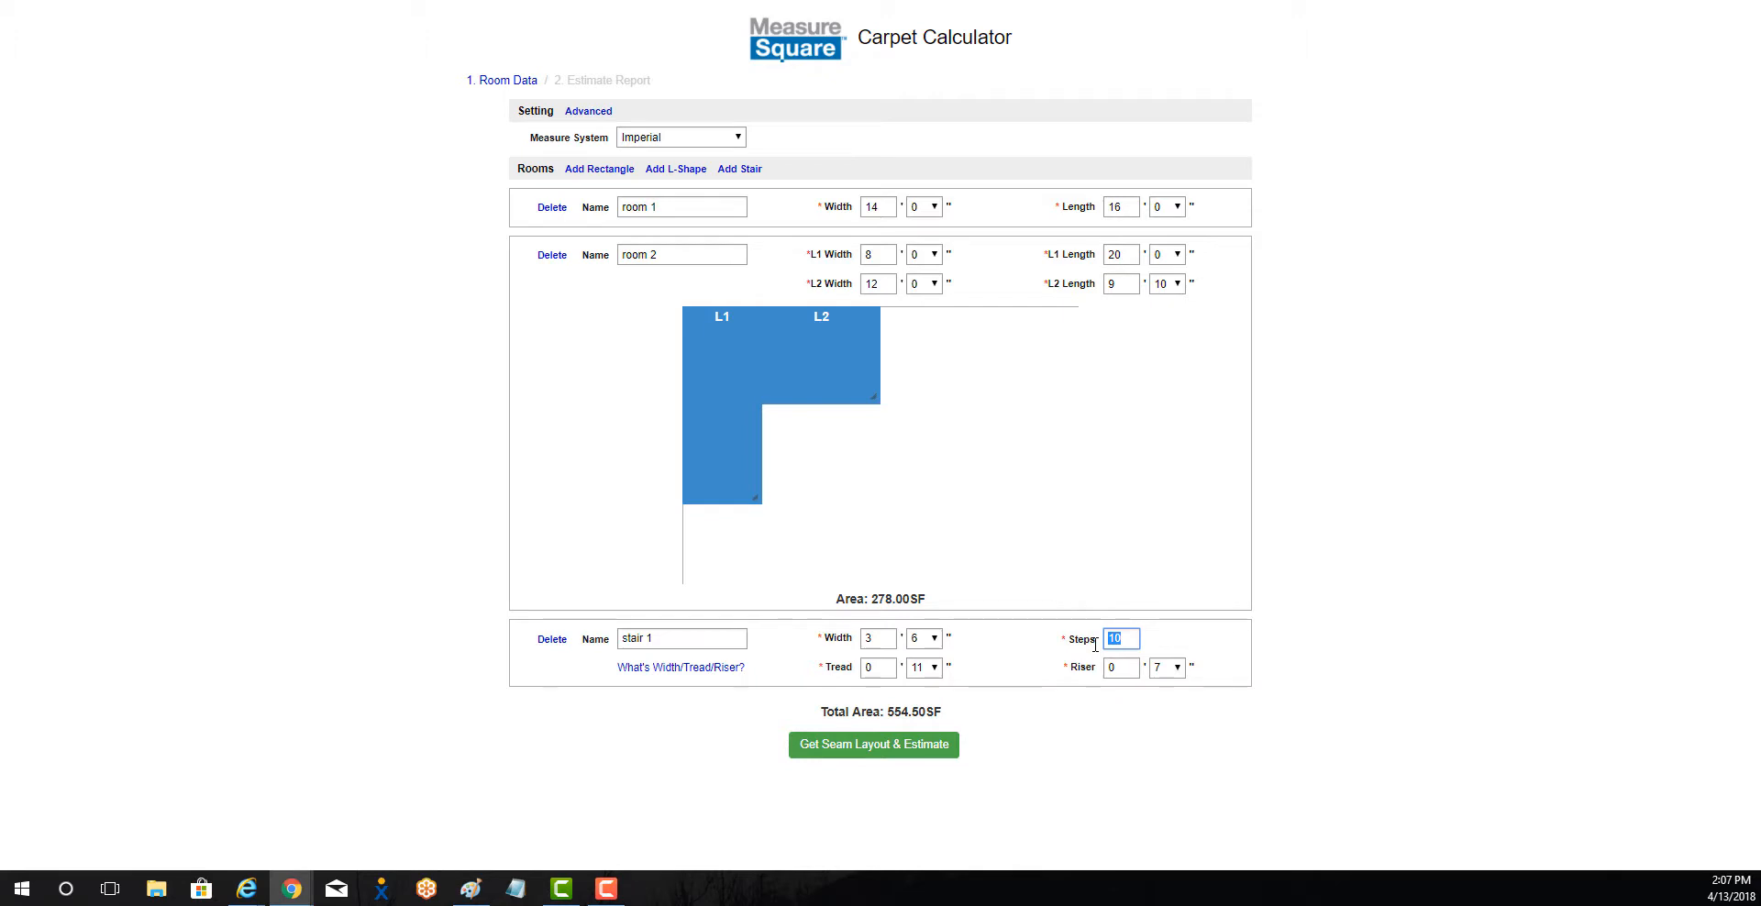
pyautogui.write('12')
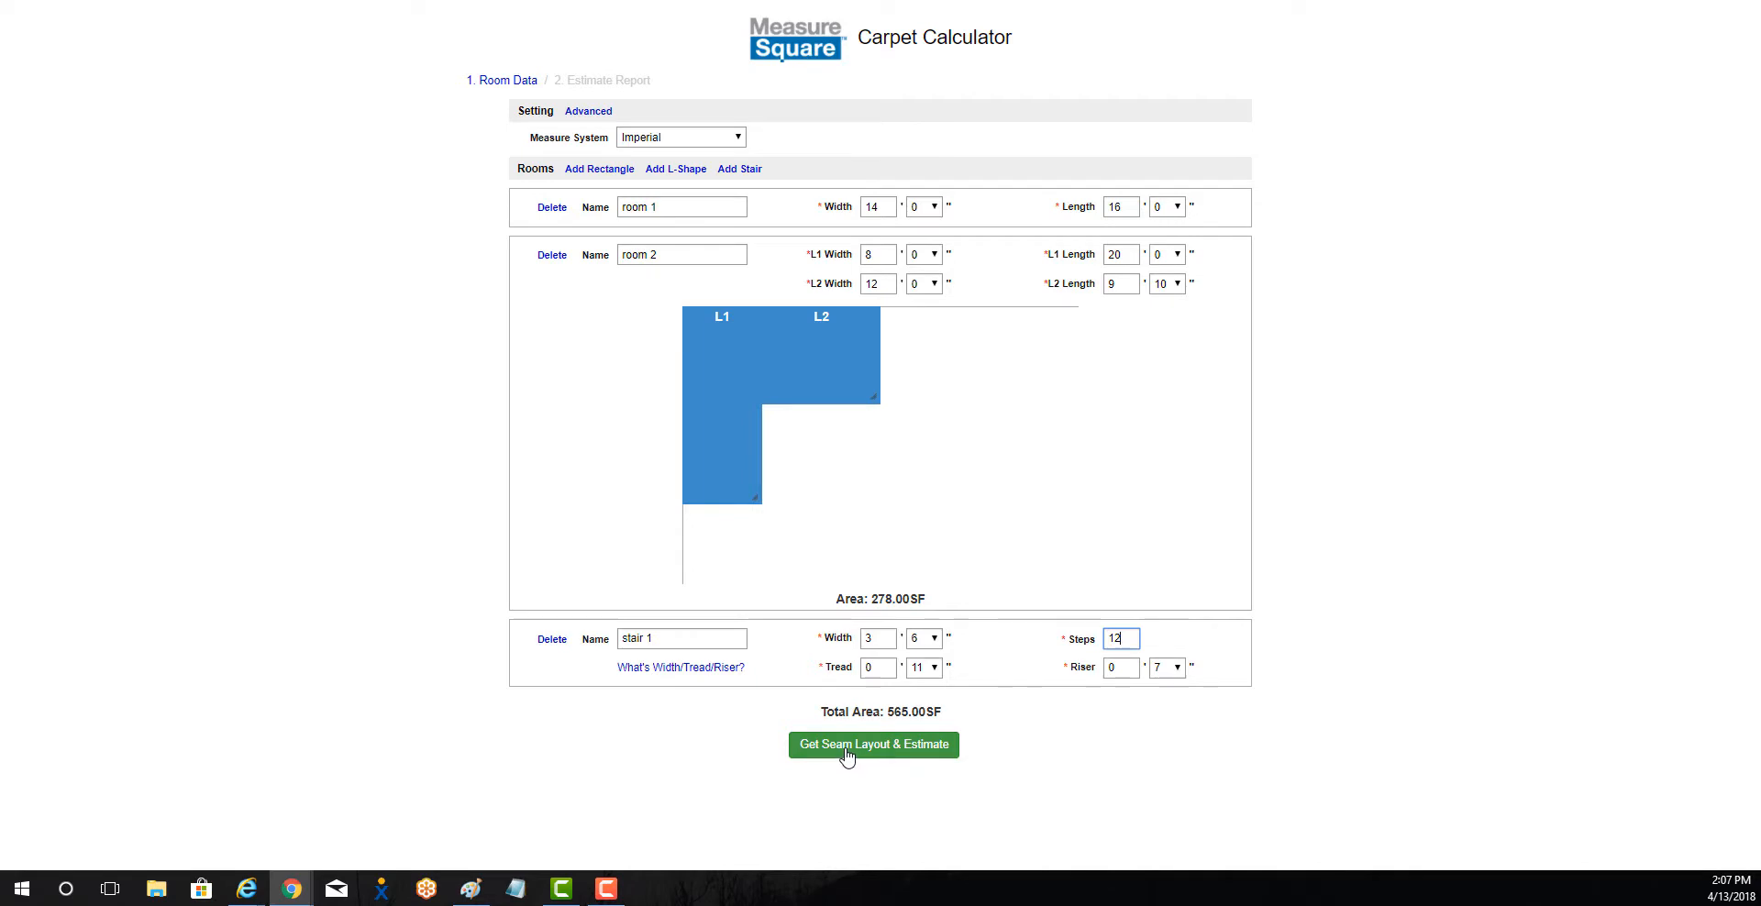
pyautogui.click(873, 745)
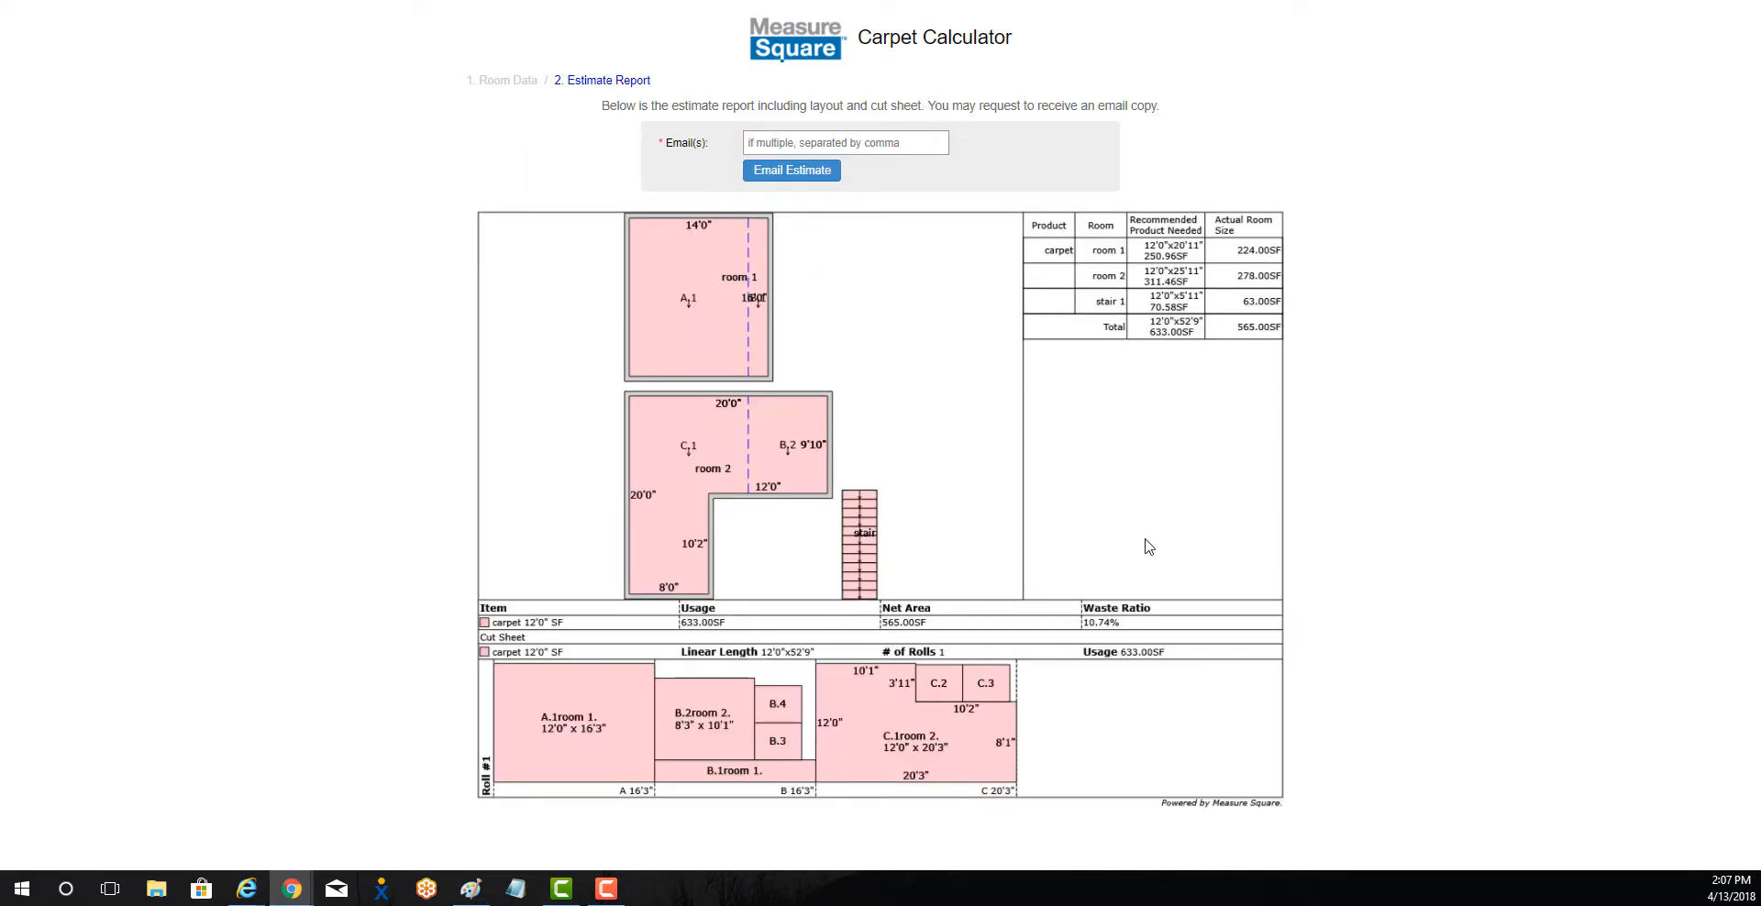
pyautogui.moveTo(972, 409)
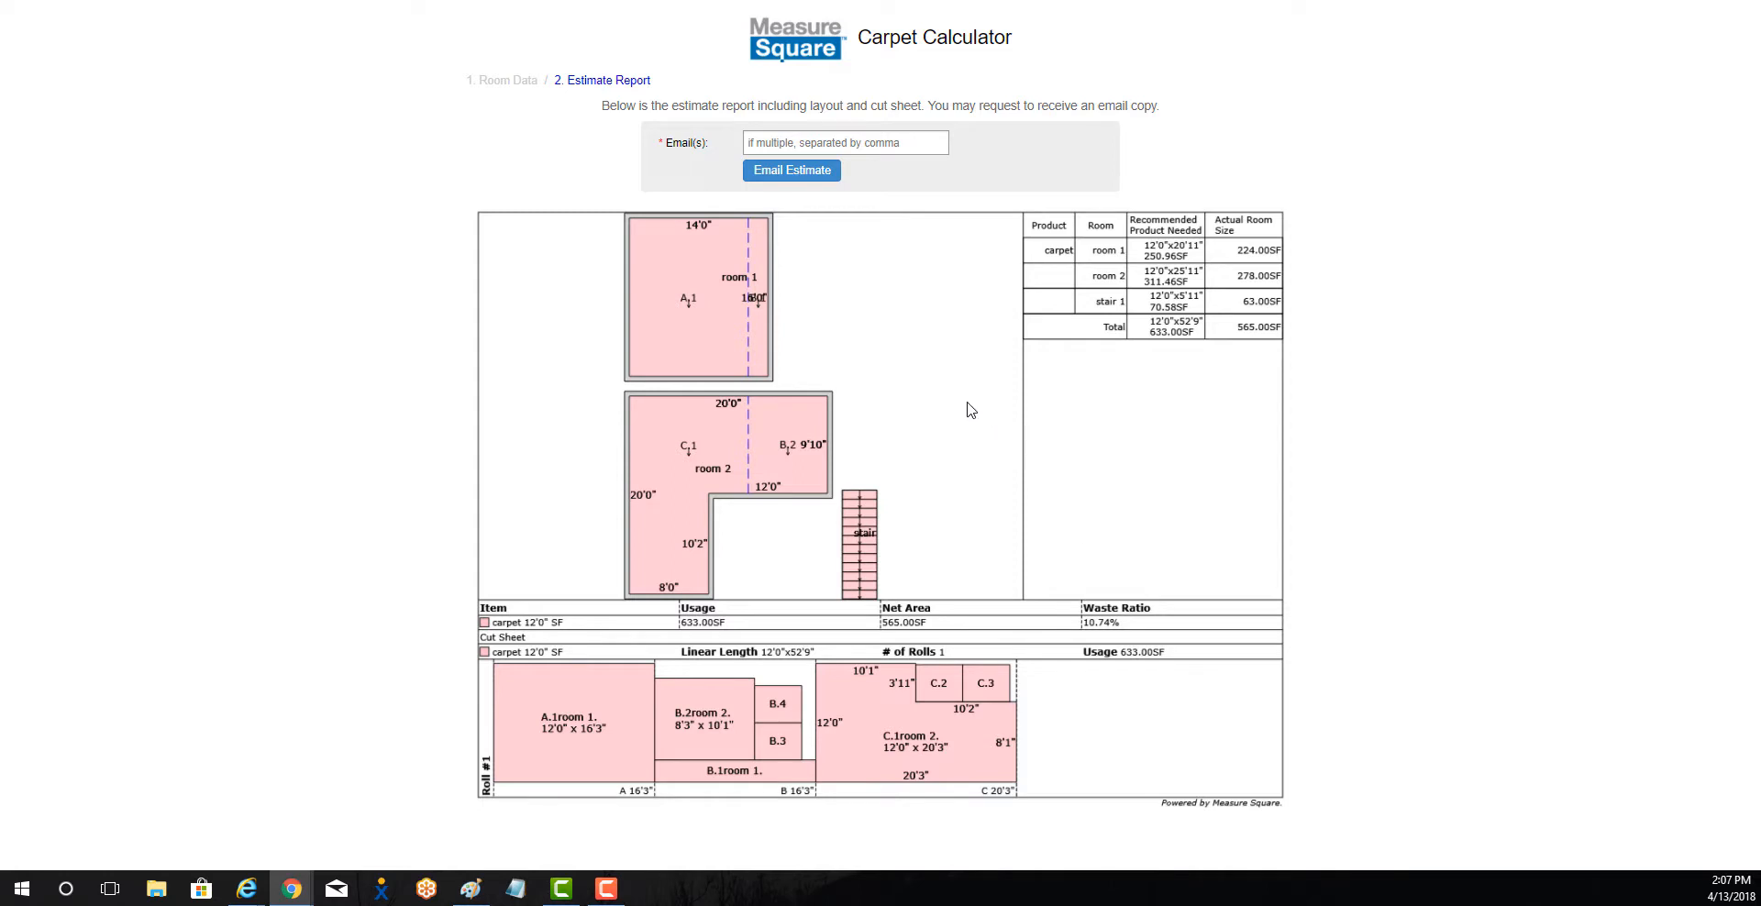
pyautogui.moveTo(1280, 359)
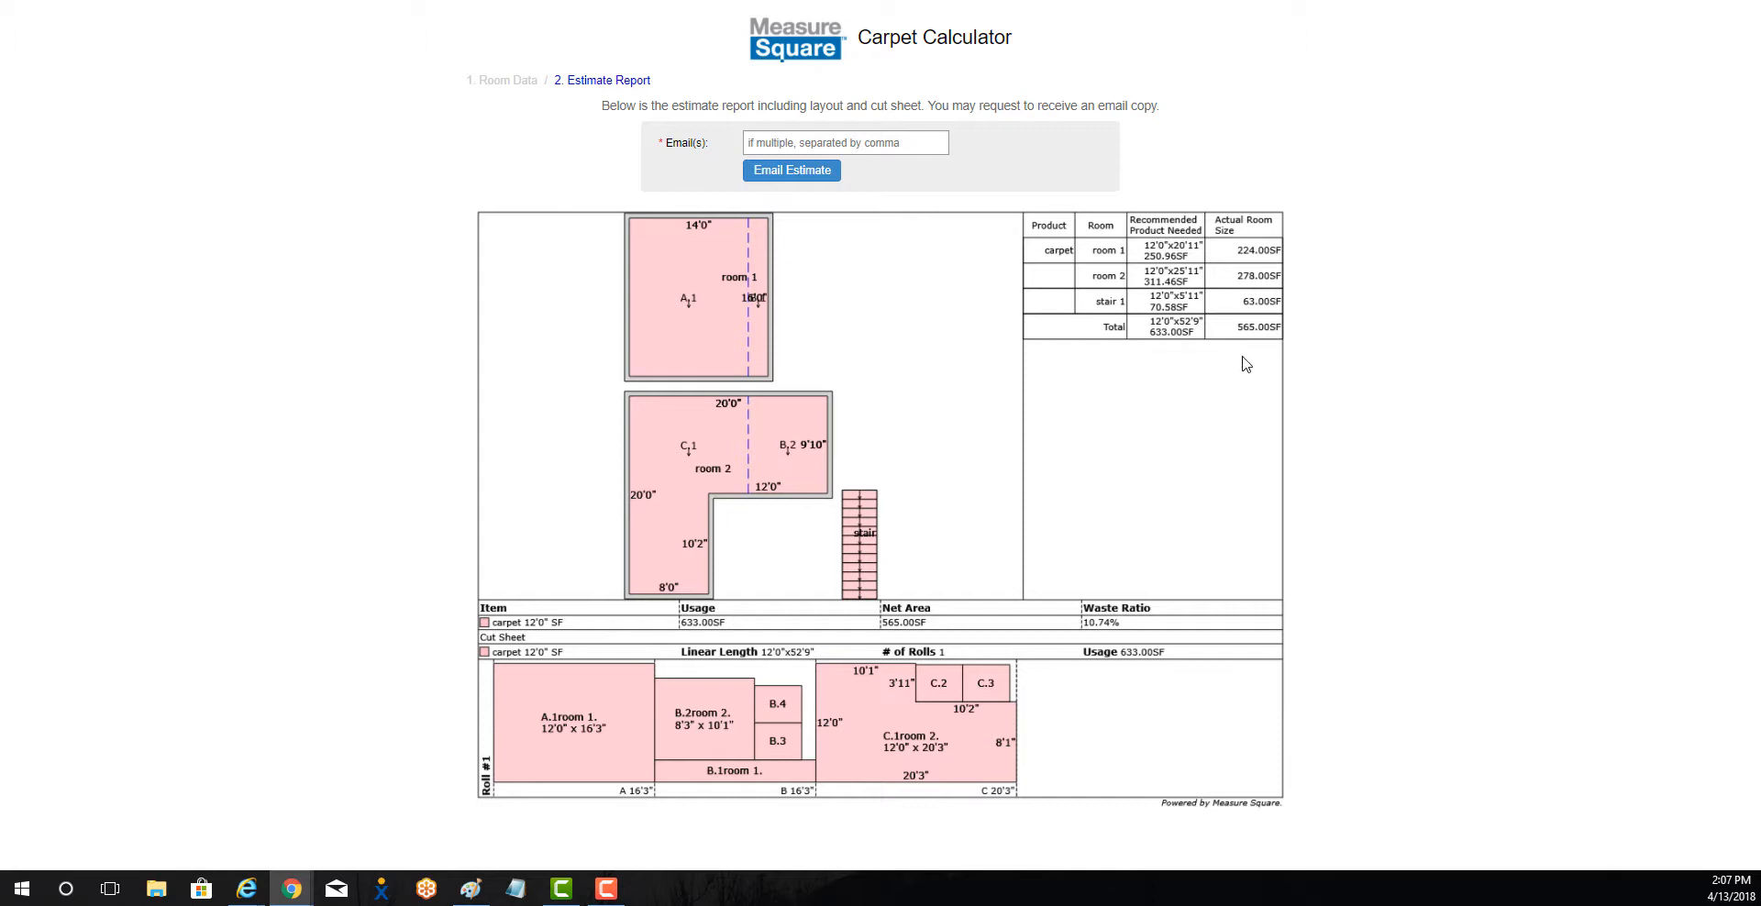
pyautogui.moveTo(1201, 252)
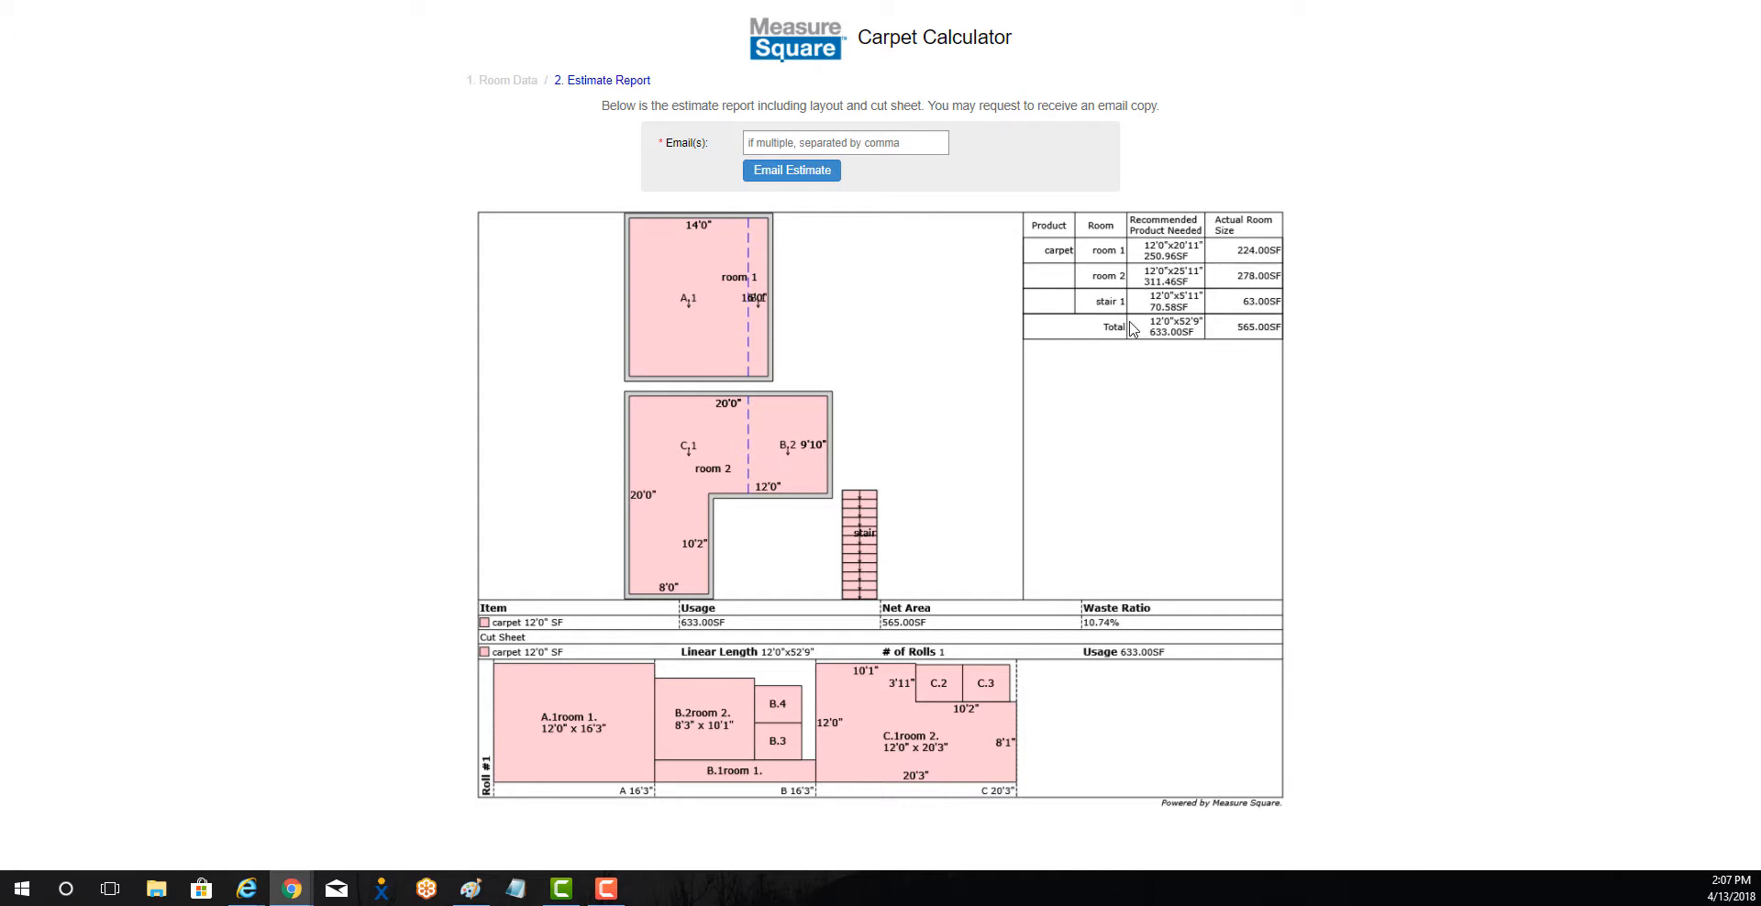
pyautogui.moveTo(757, 250)
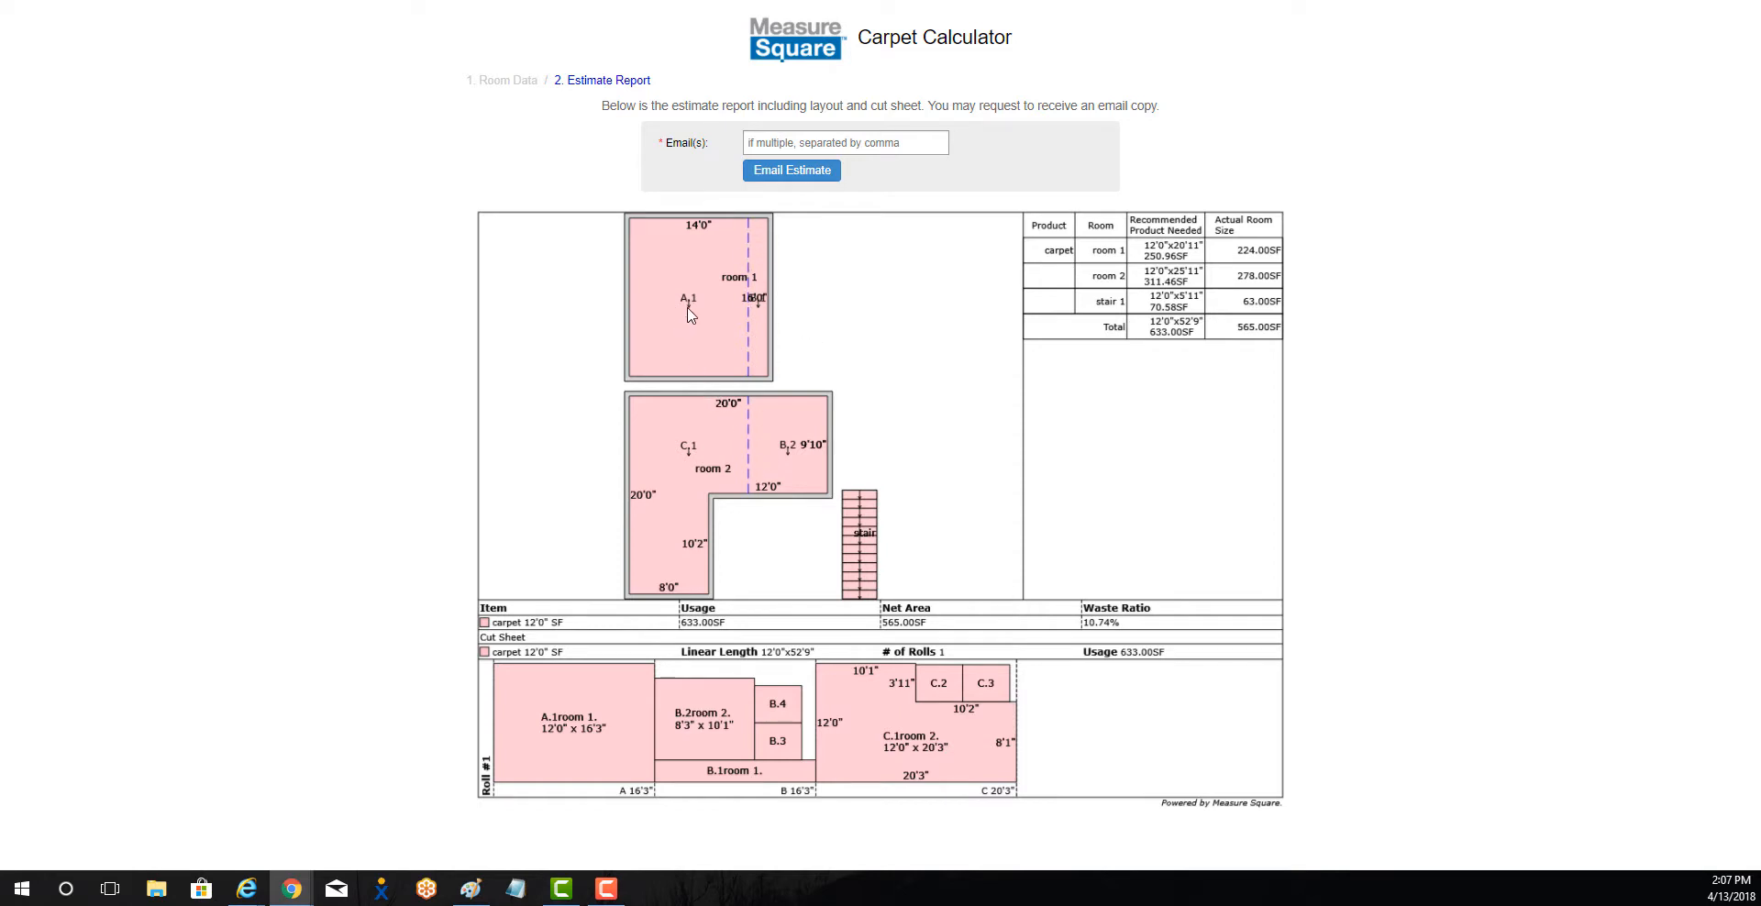
pyautogui.moveTo(675, 409)
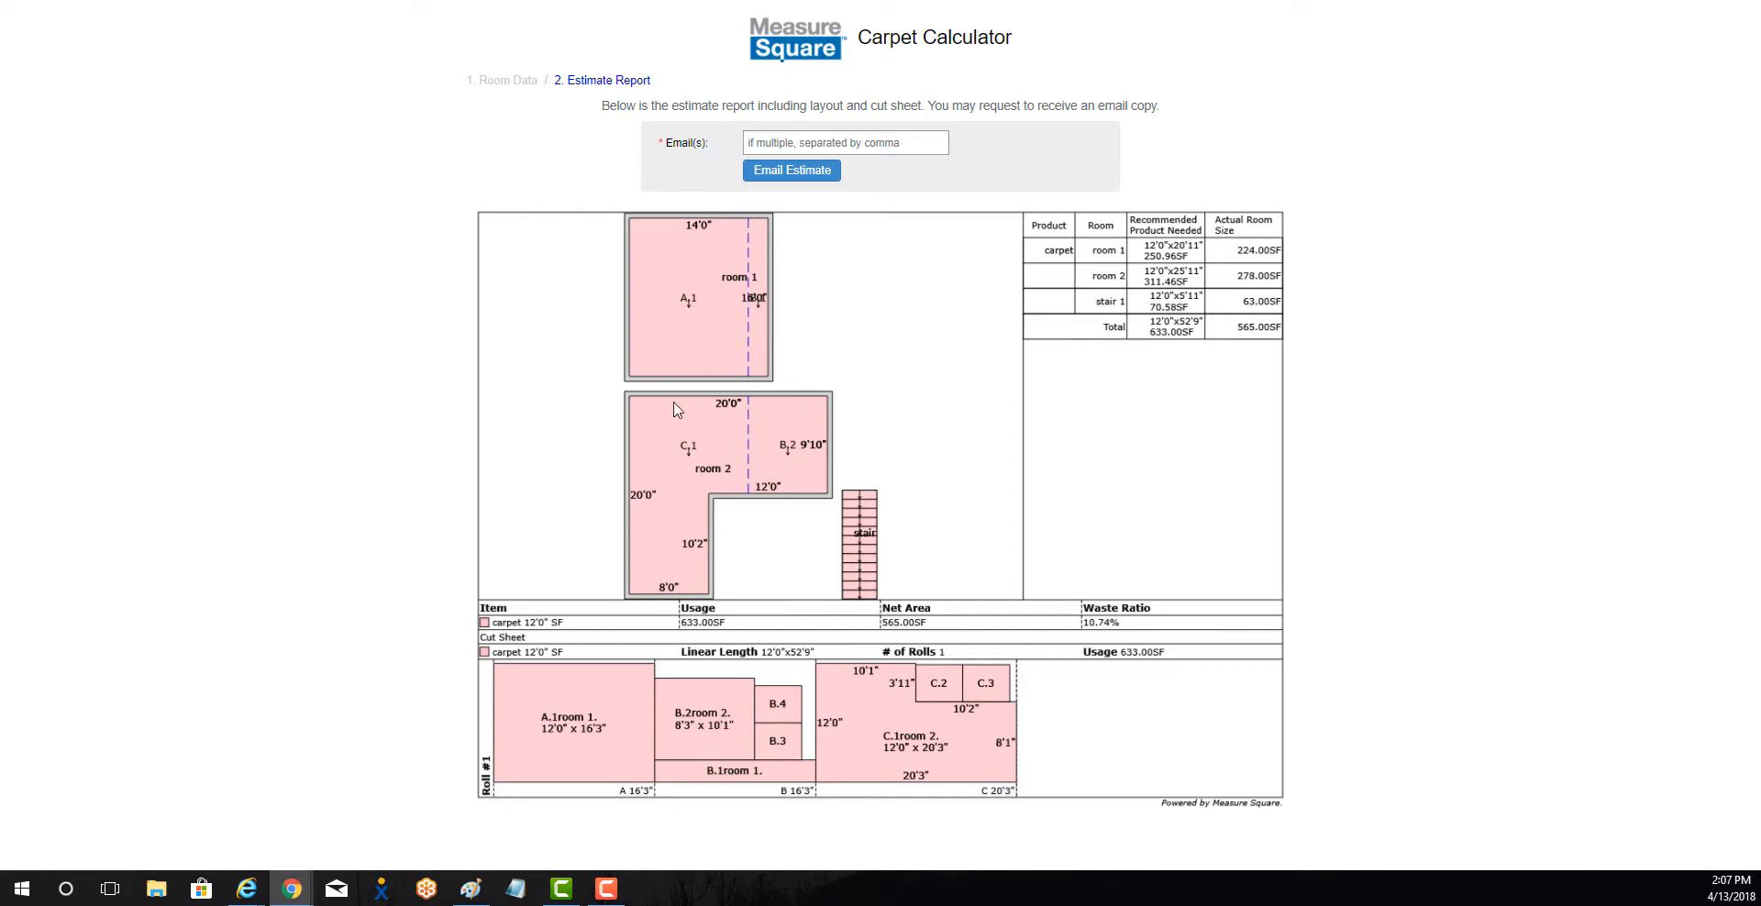
pyautogui.moveTo(694, 429)
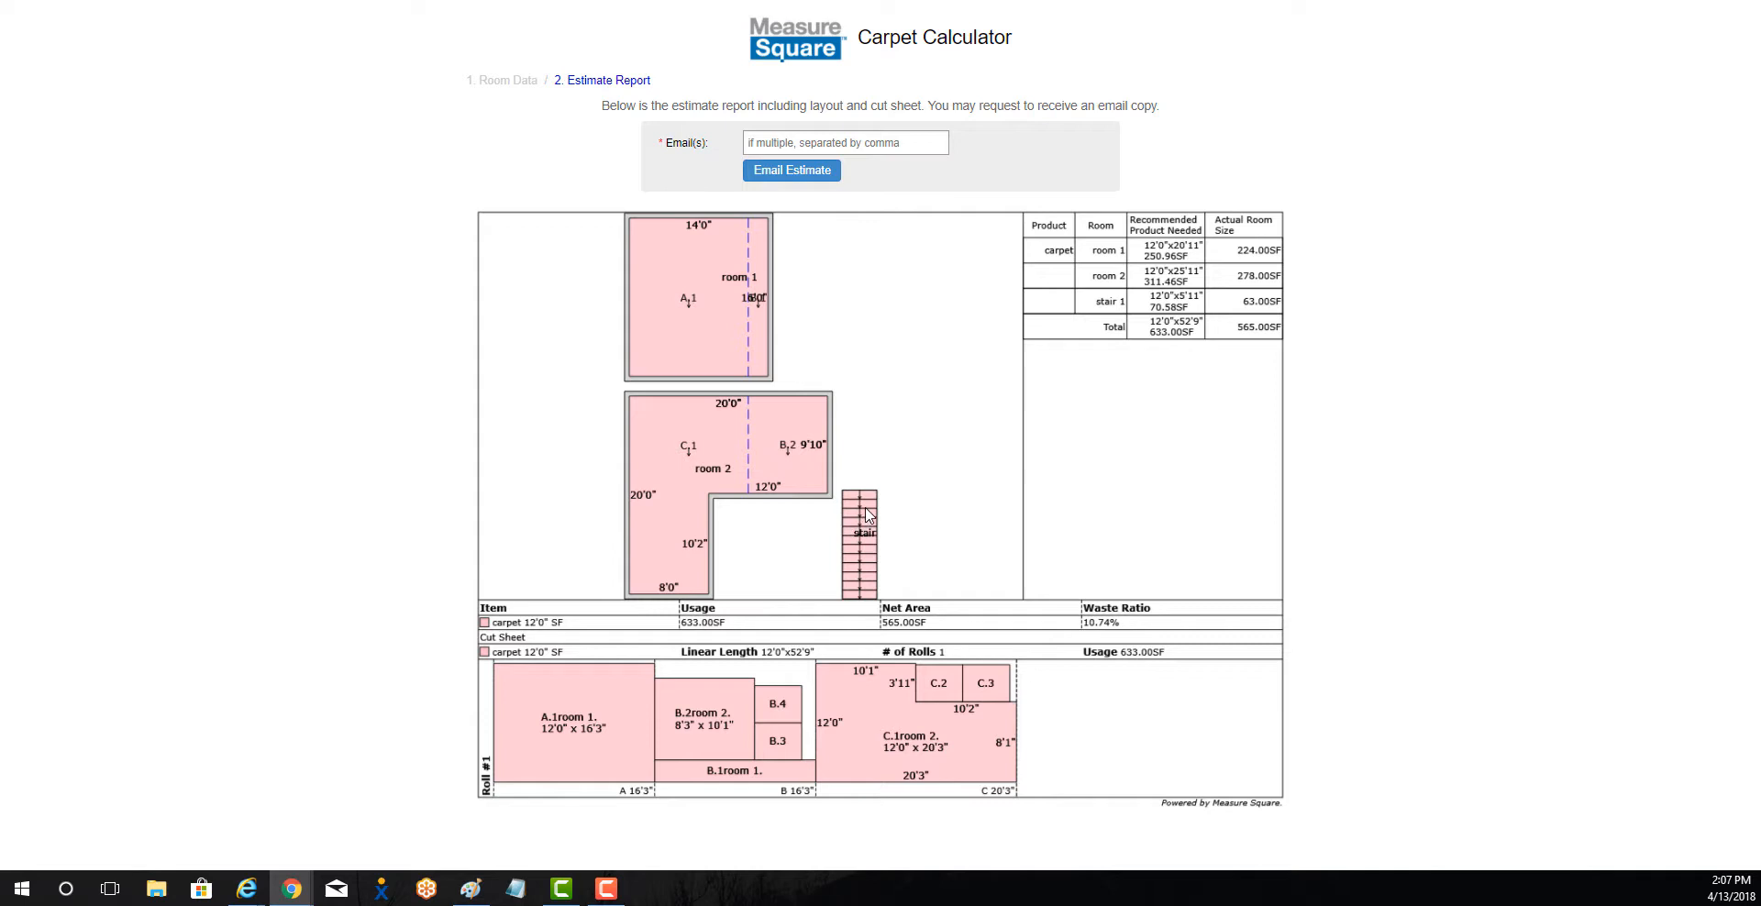
pyautogui.moveTo(715, 646)
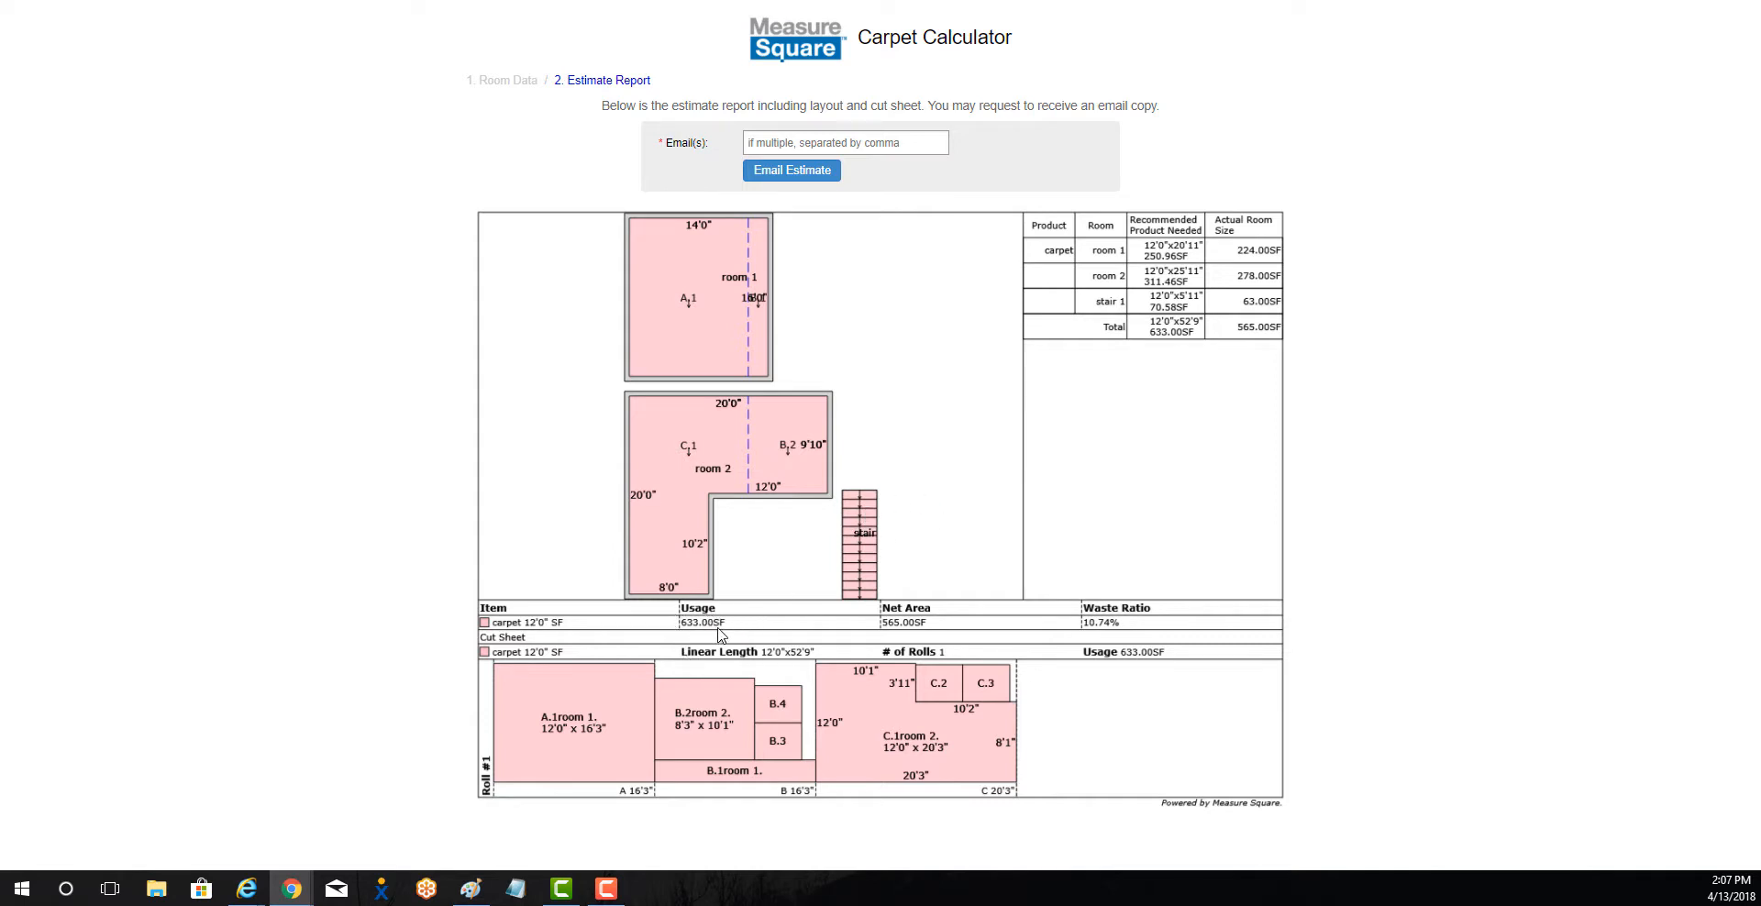
pyautogui.moveTo(902, 628)
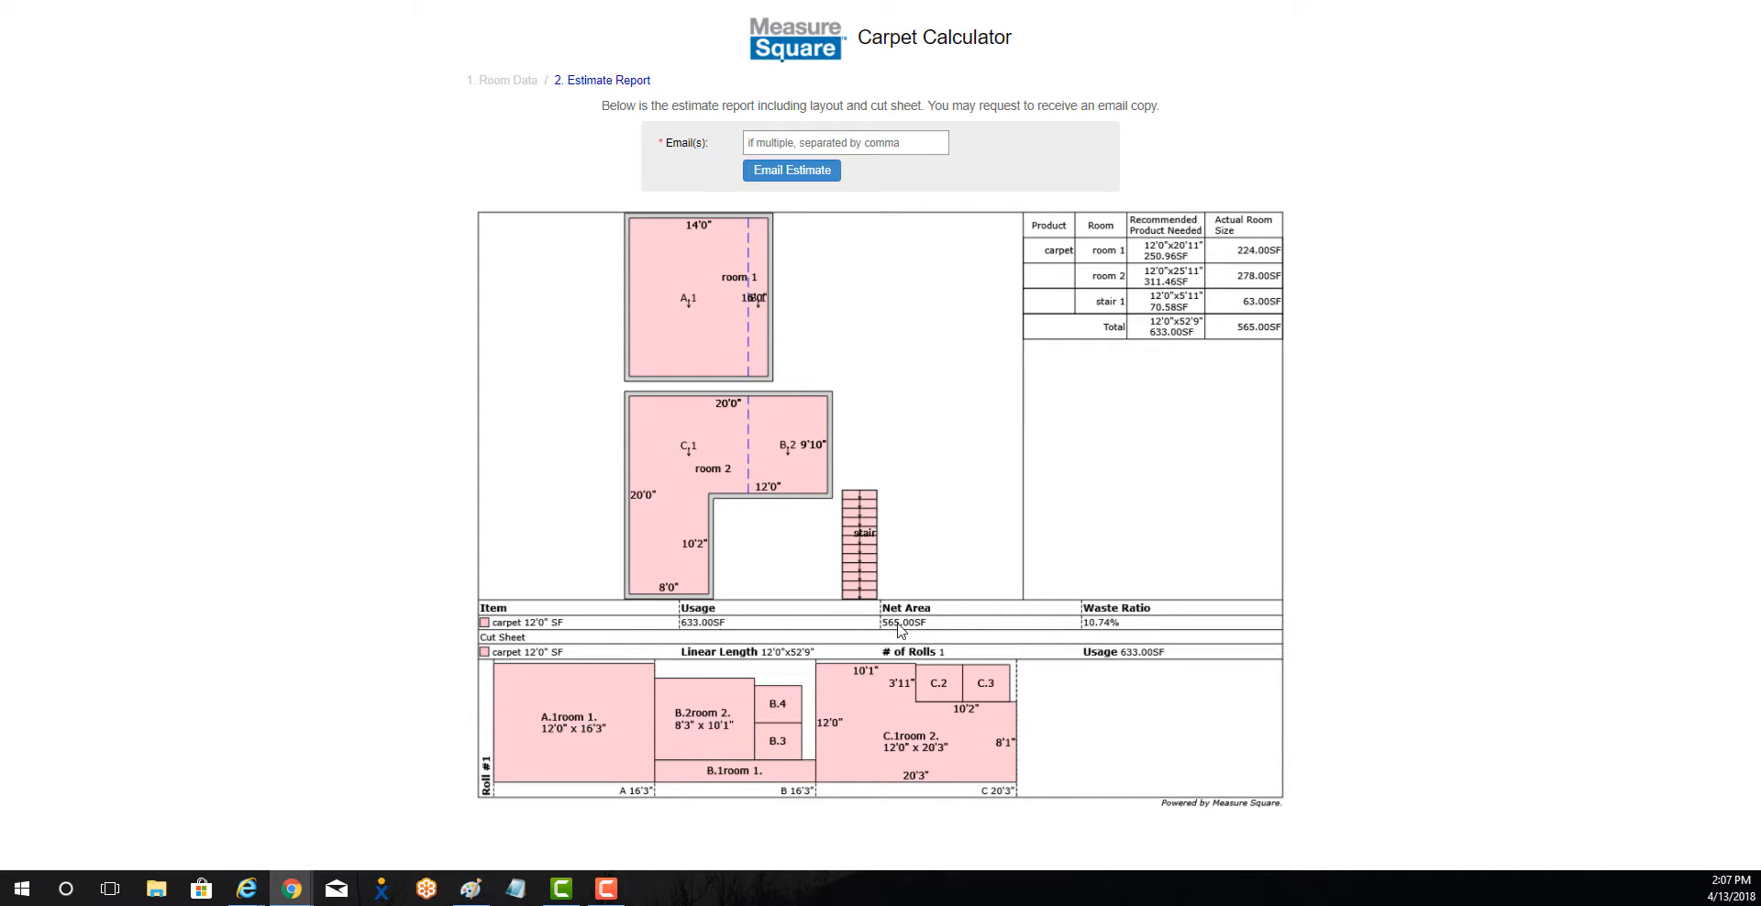
pyautogui.moveTo(912, 640)
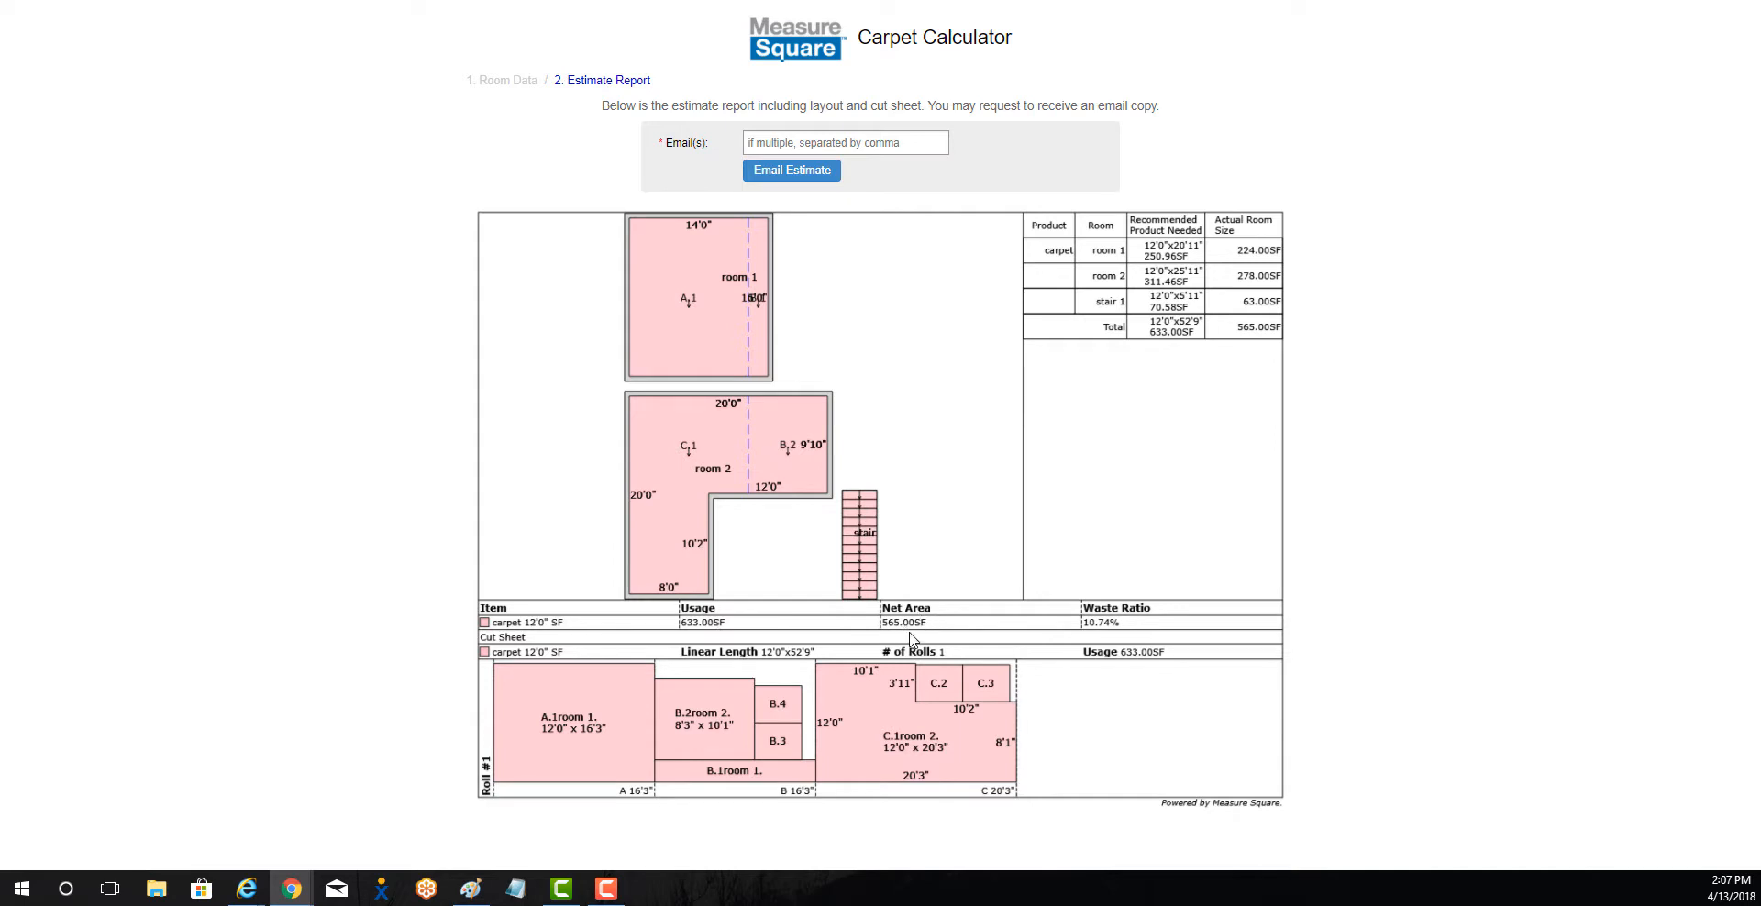
pyautogui.moveTo(701, 633)
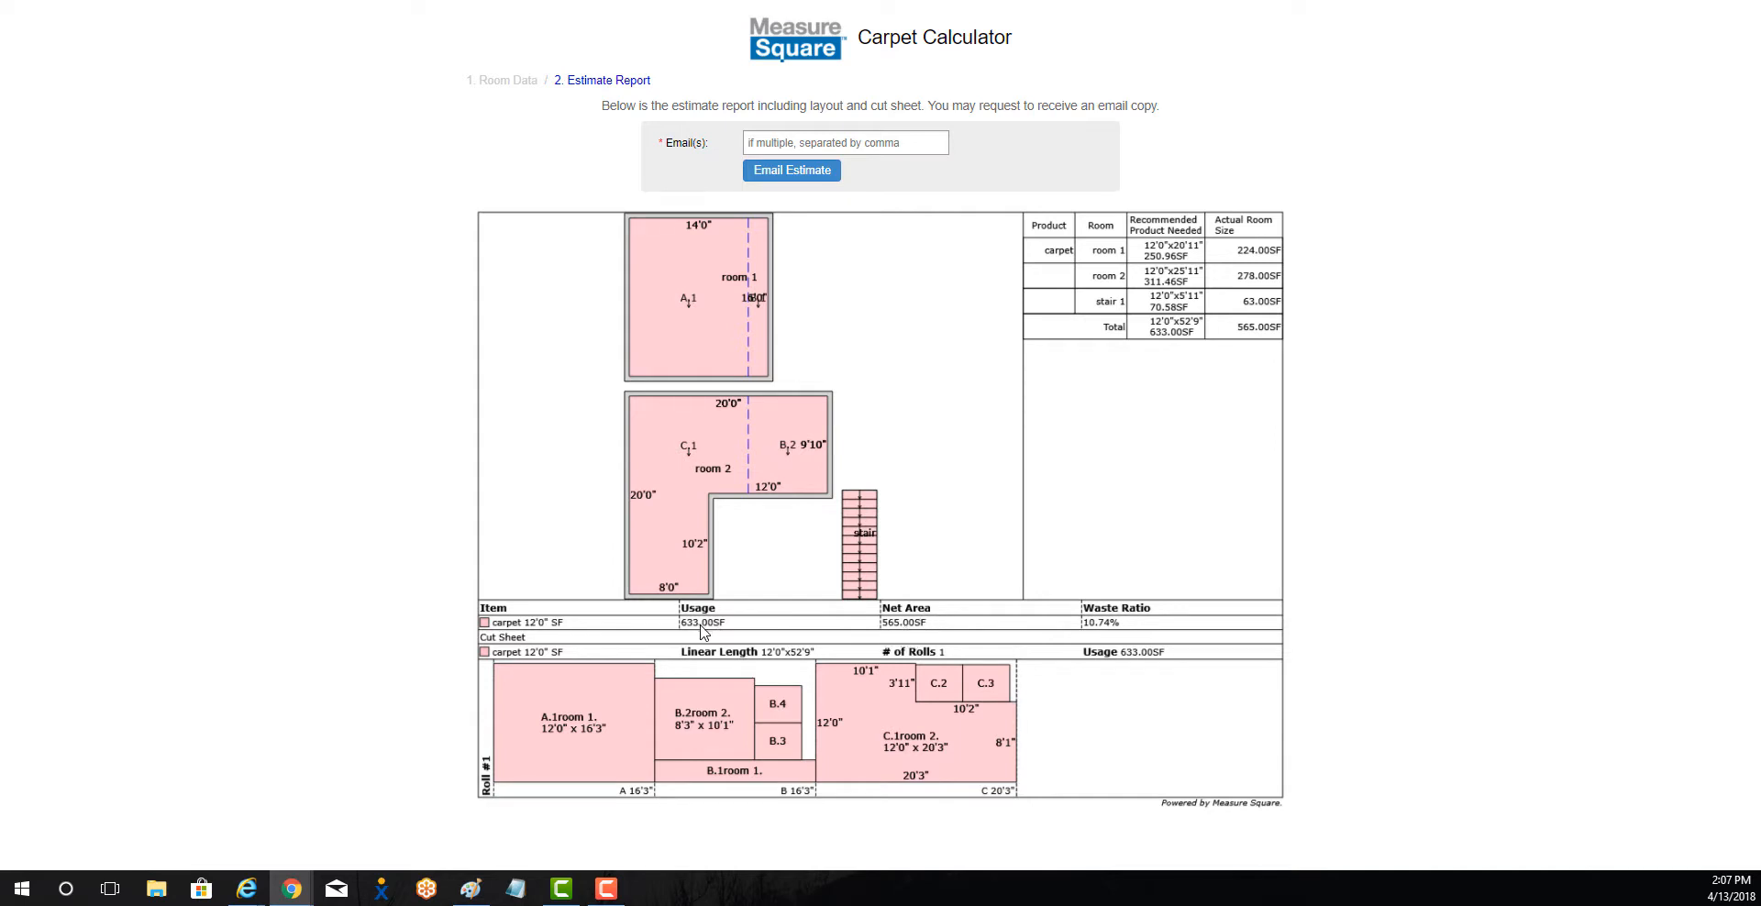
pyautogui.moveTo(723, 605)
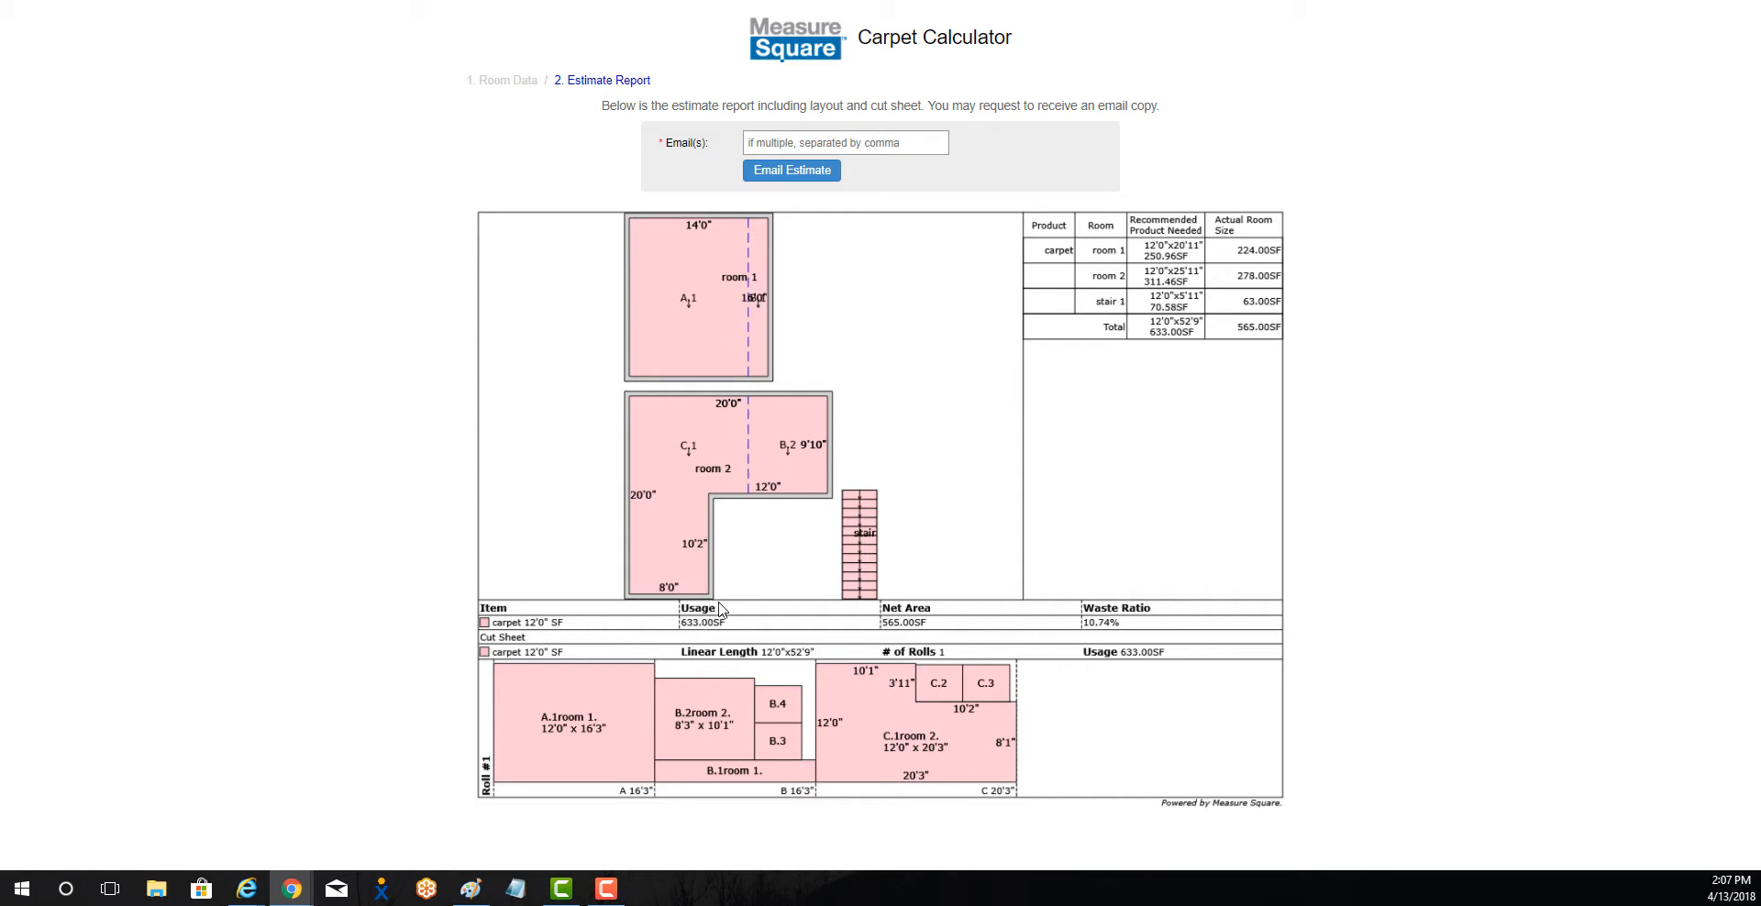
pyautogui.moveTo(1119, 645)
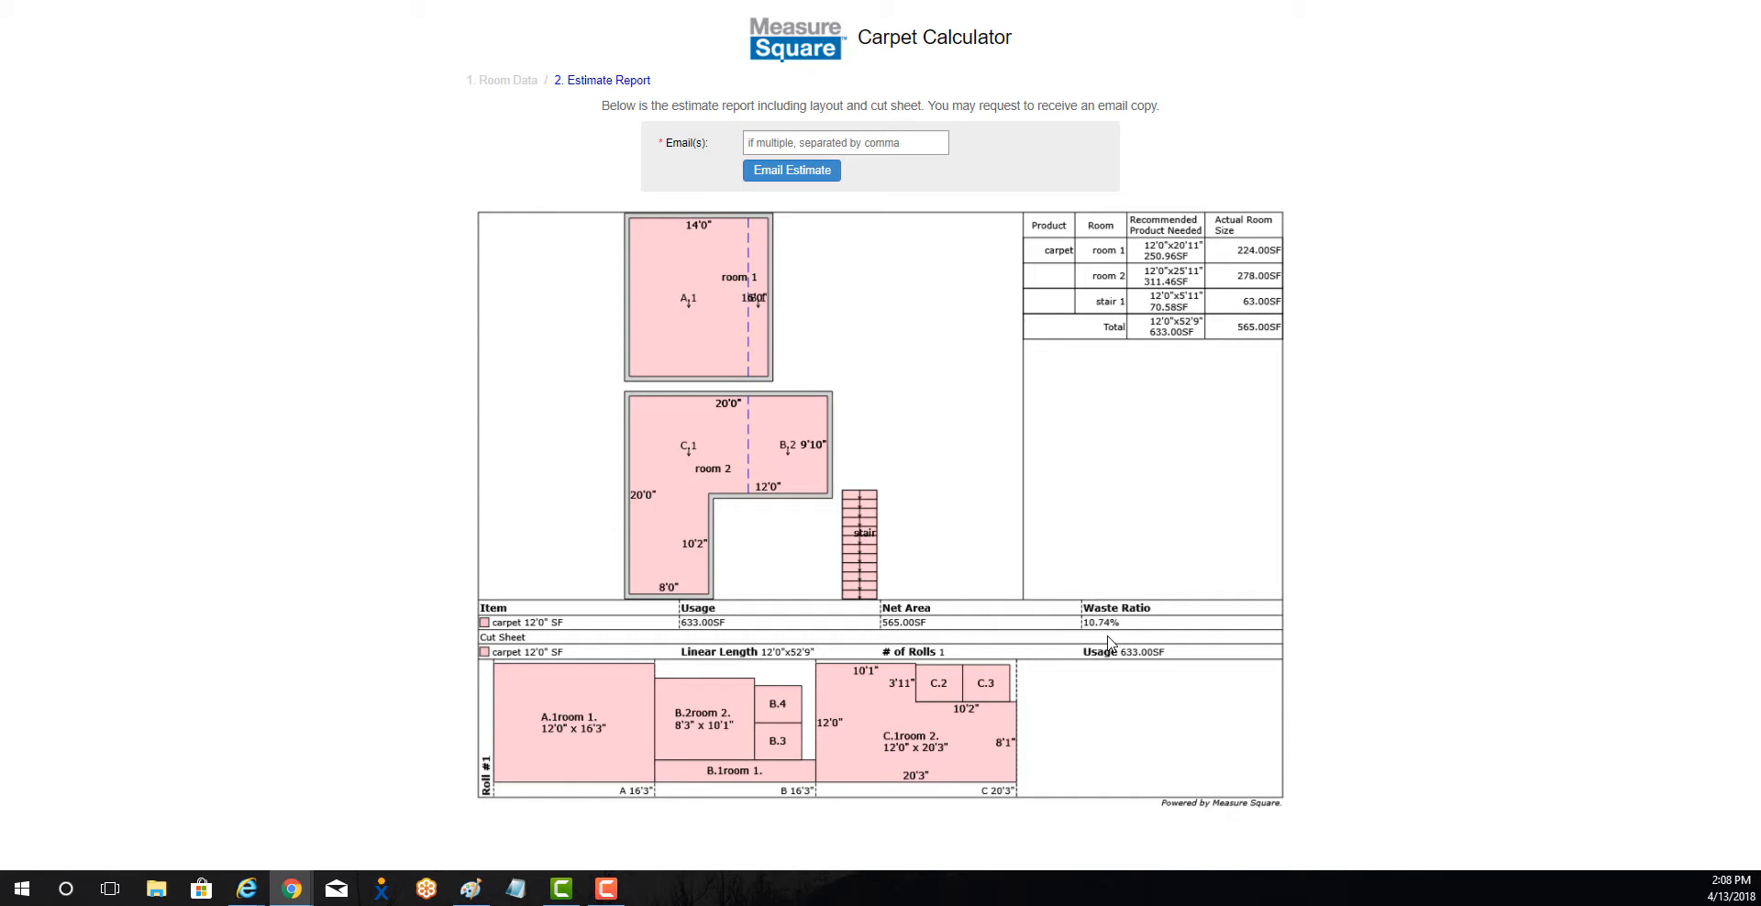
pyautogui.moveTo(1105, 647)
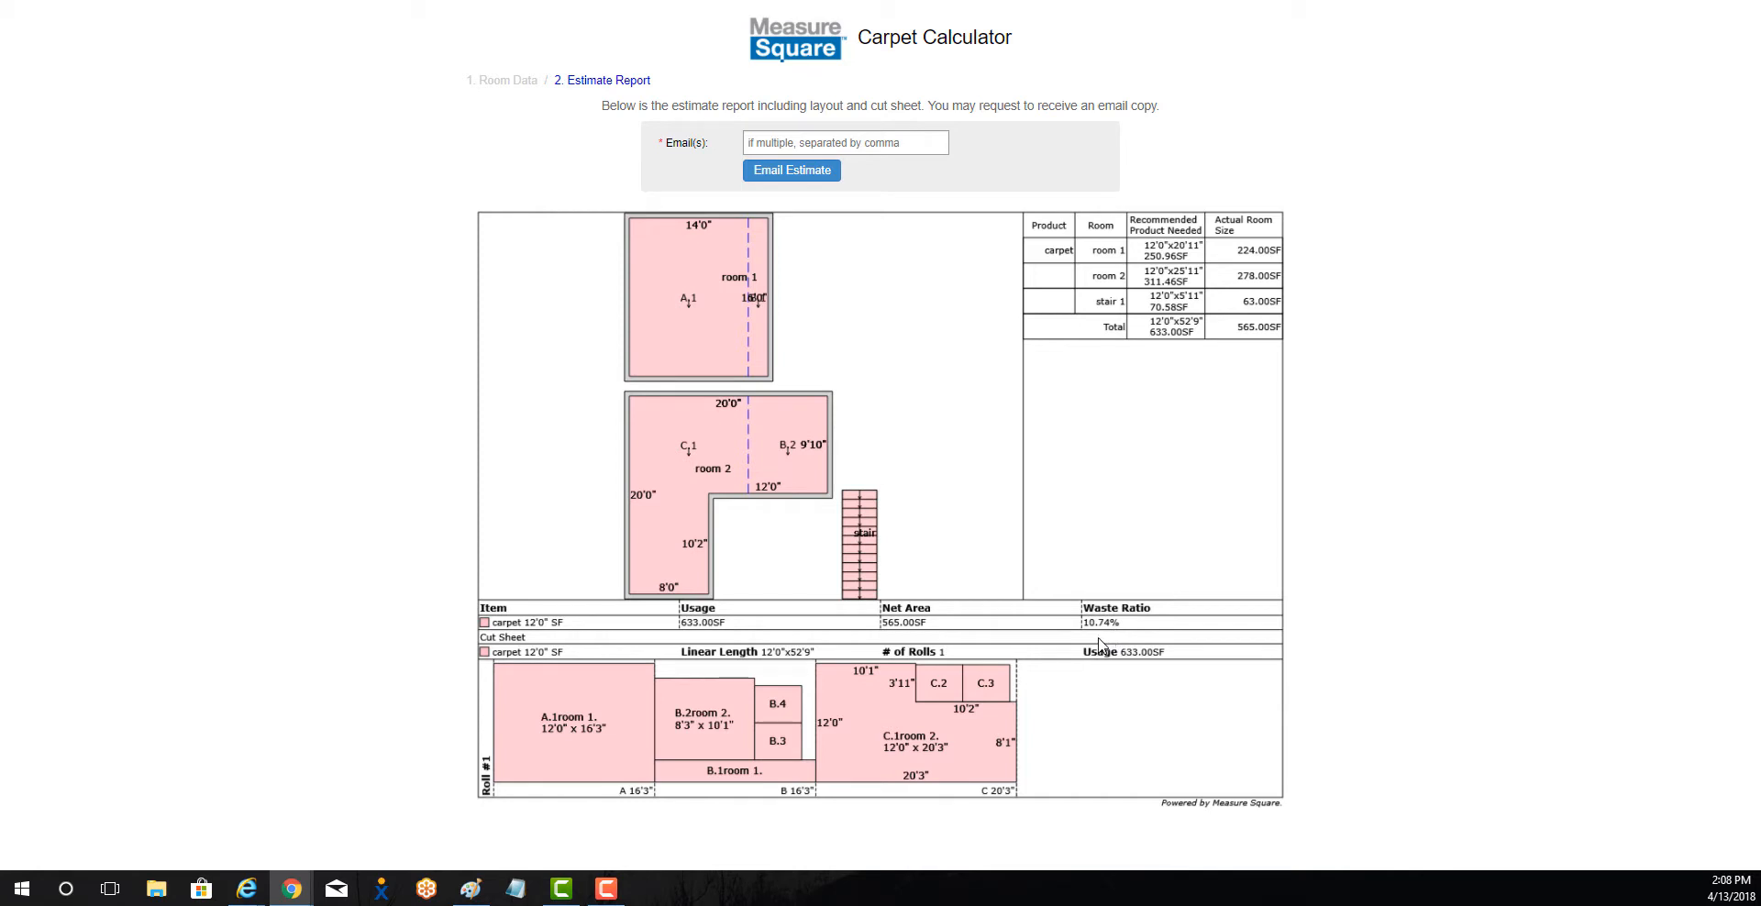
pyautogui.moveTo(638, 633)
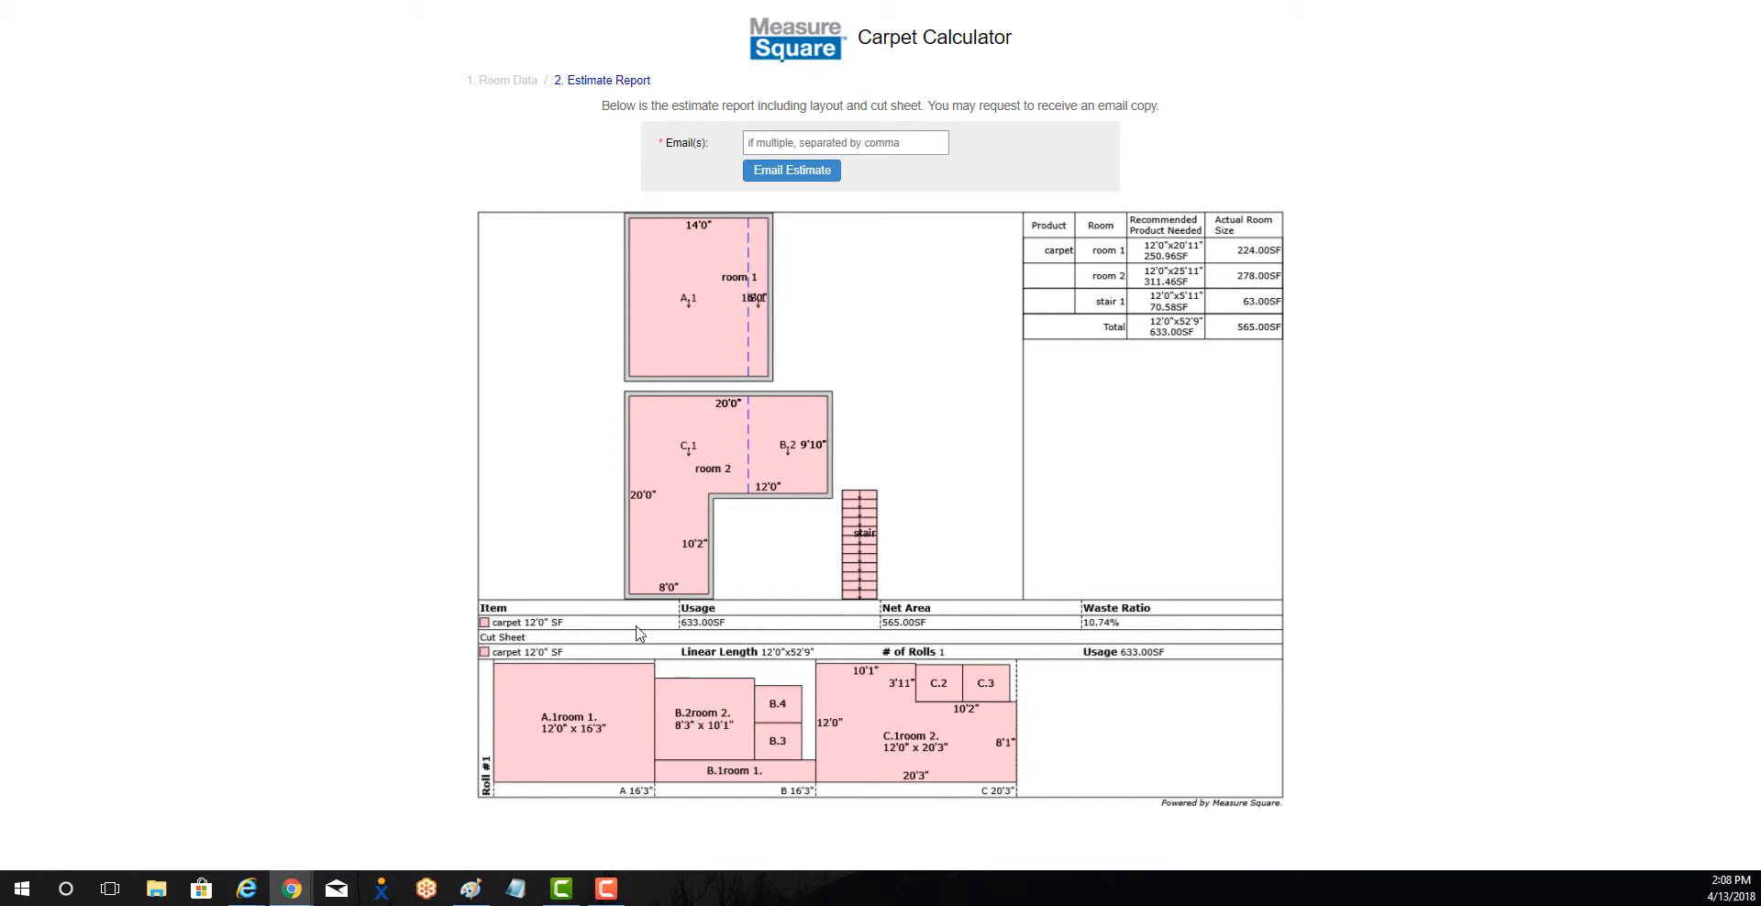
pyautogui.moveTo(590, 721)
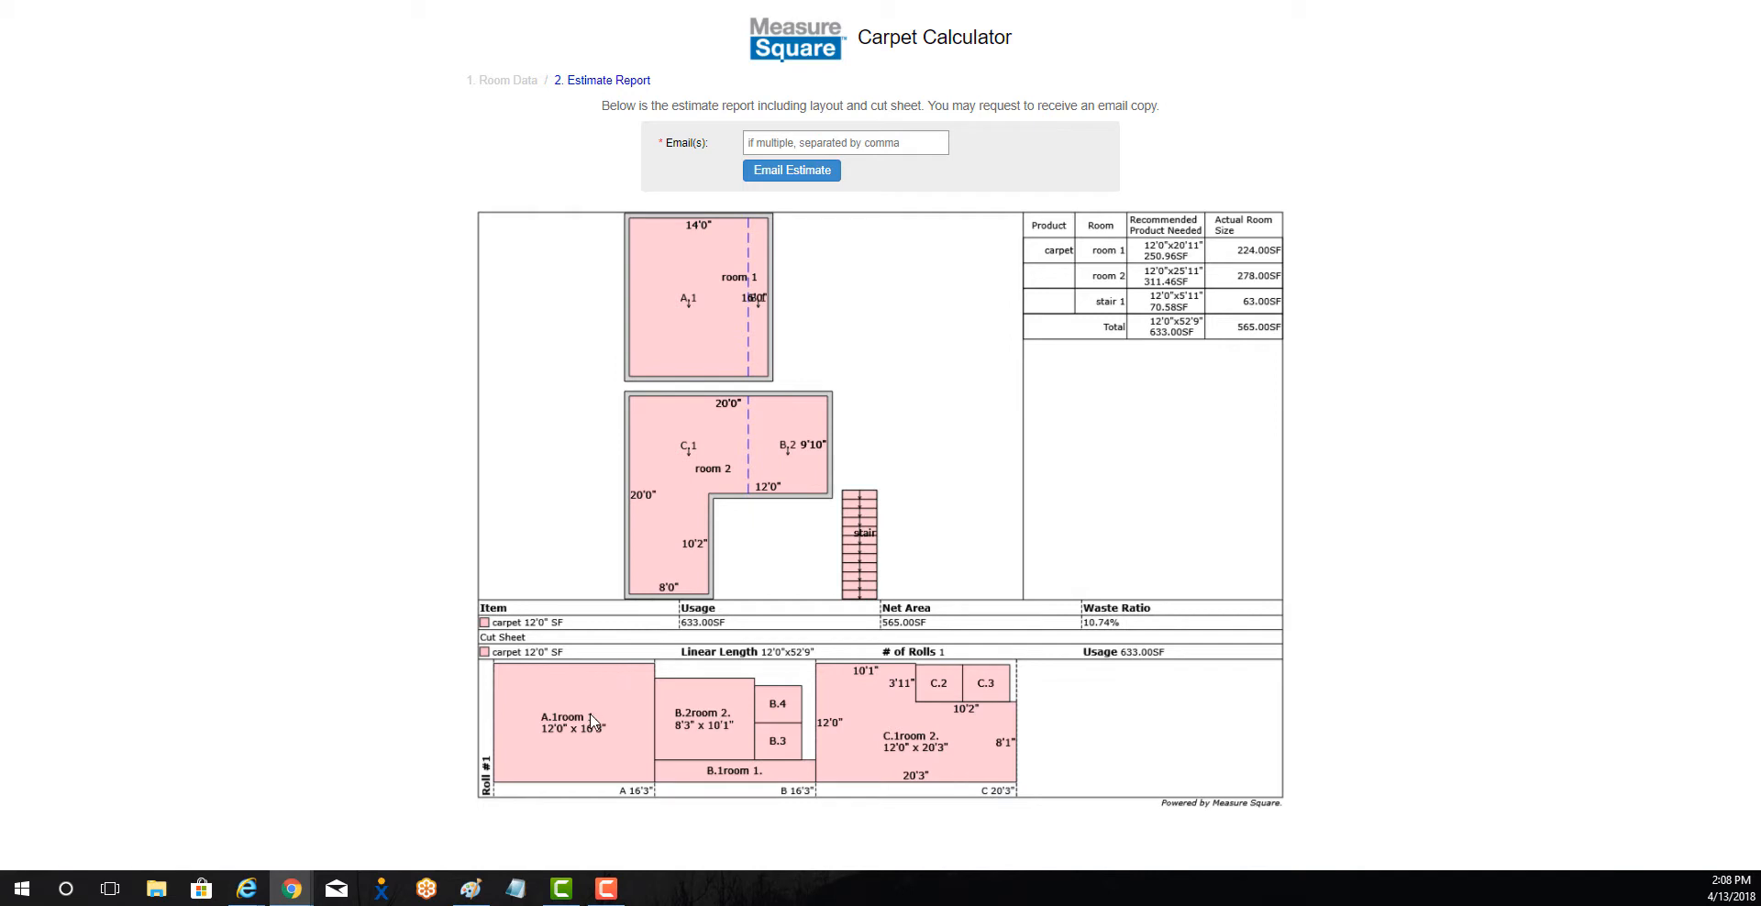
pyautogui.moveTo(707, 714)
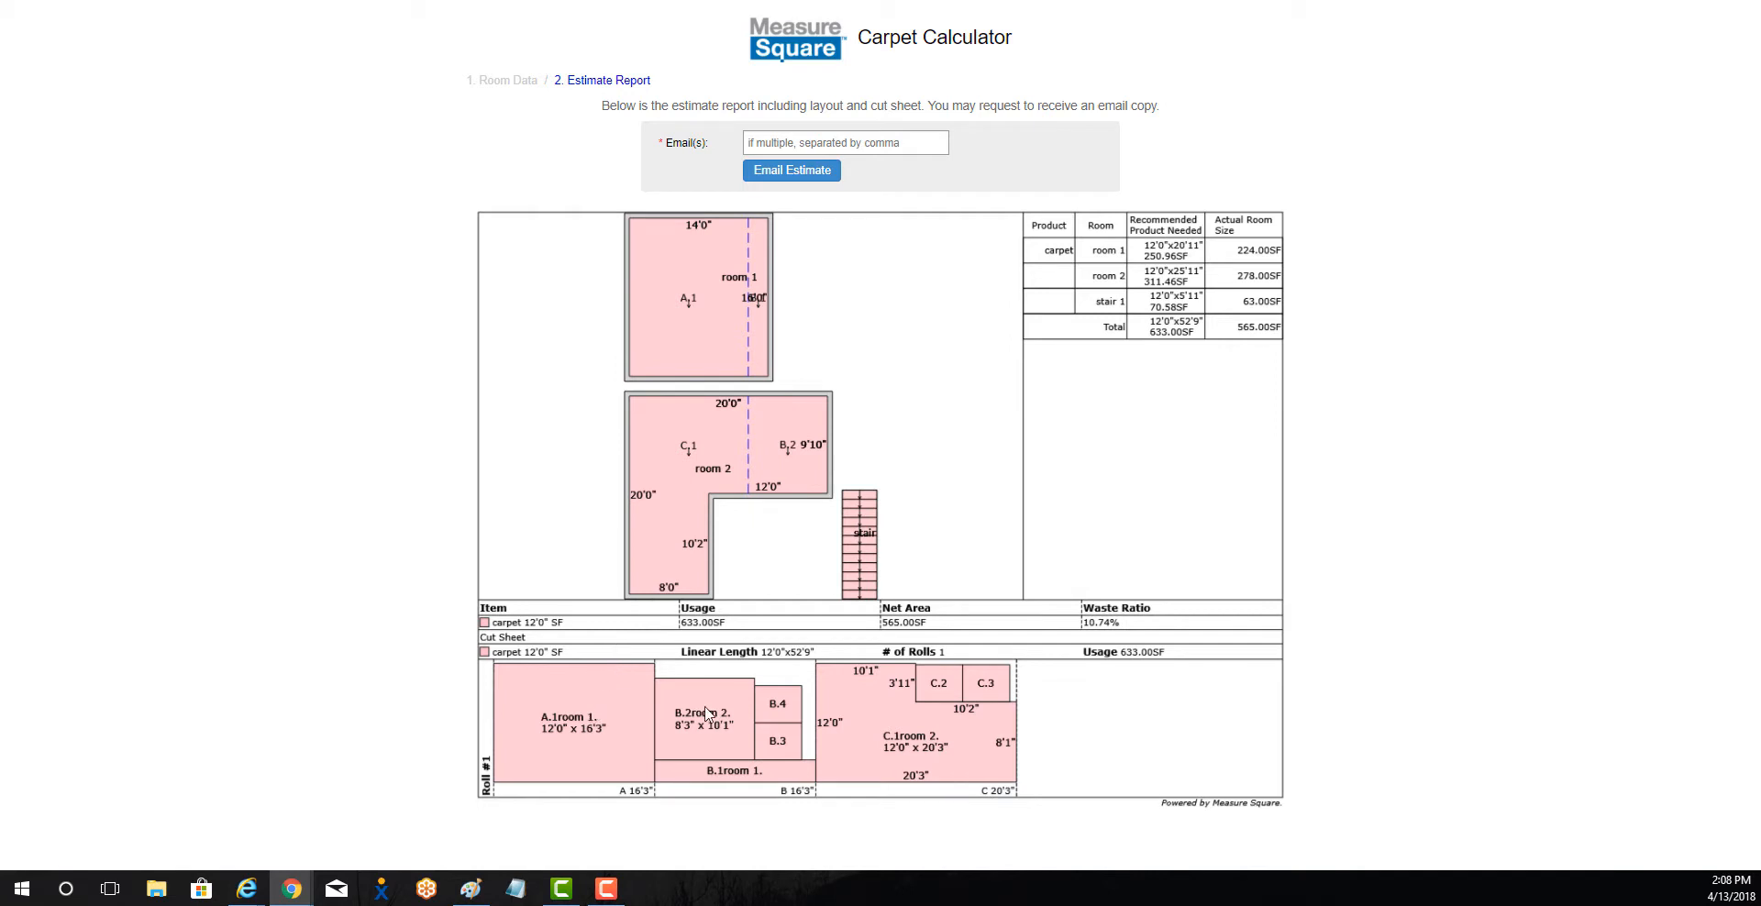
pyautogui.moveTo(700, 714)
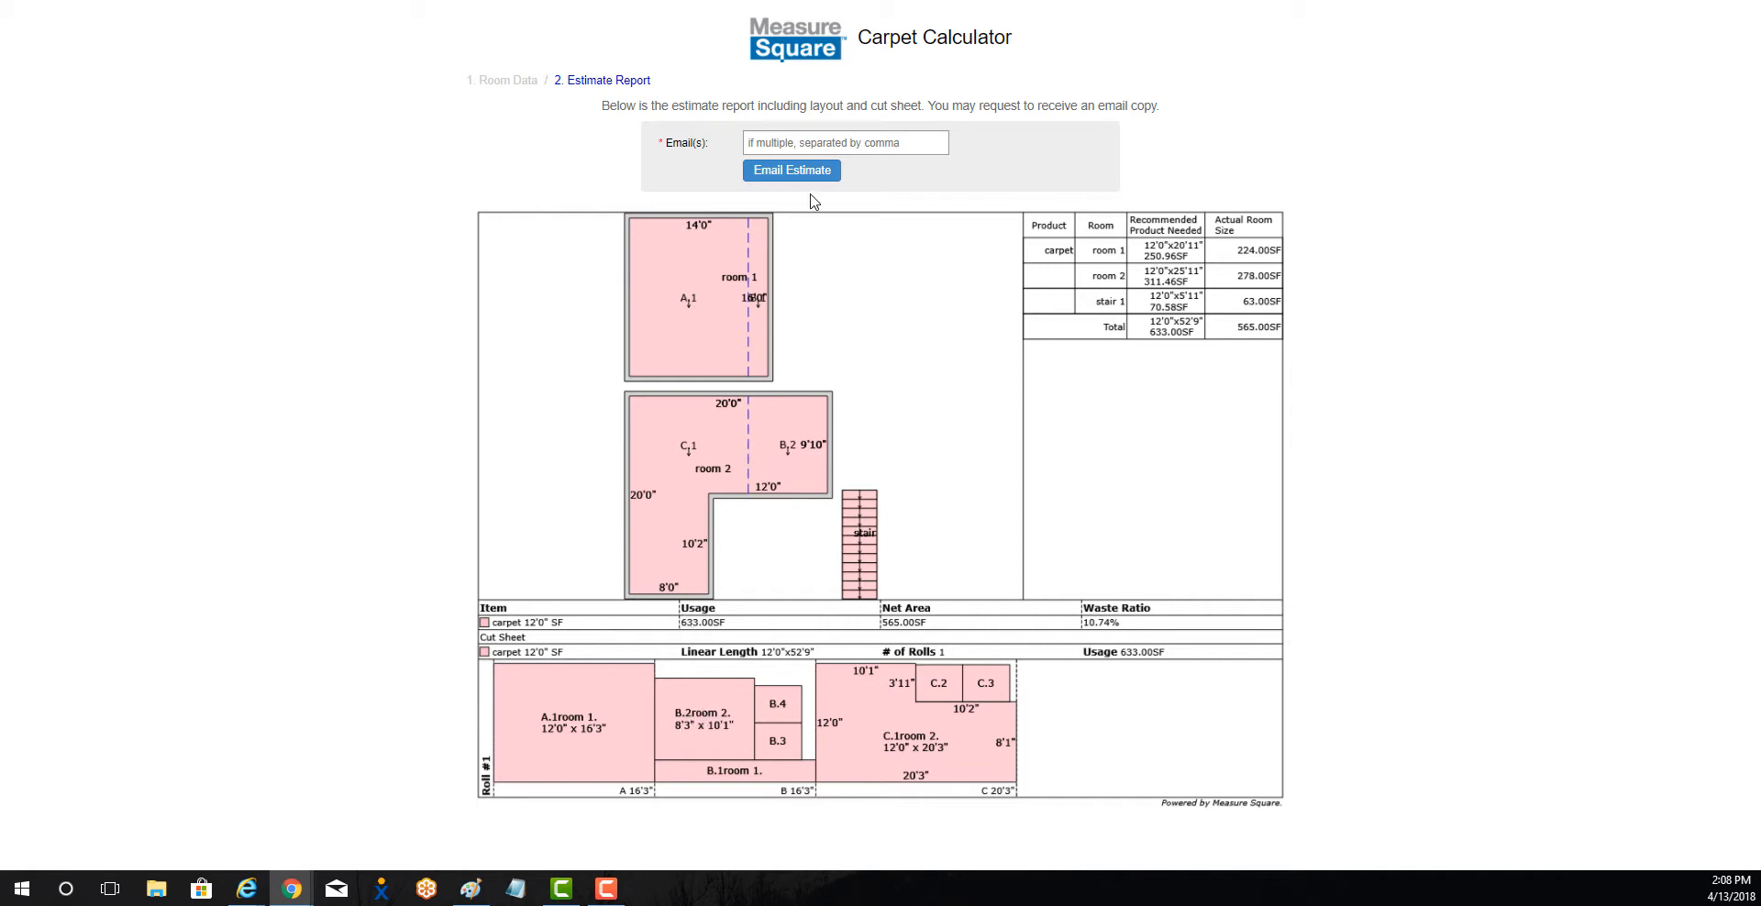
pyautogui.click(844, 141)
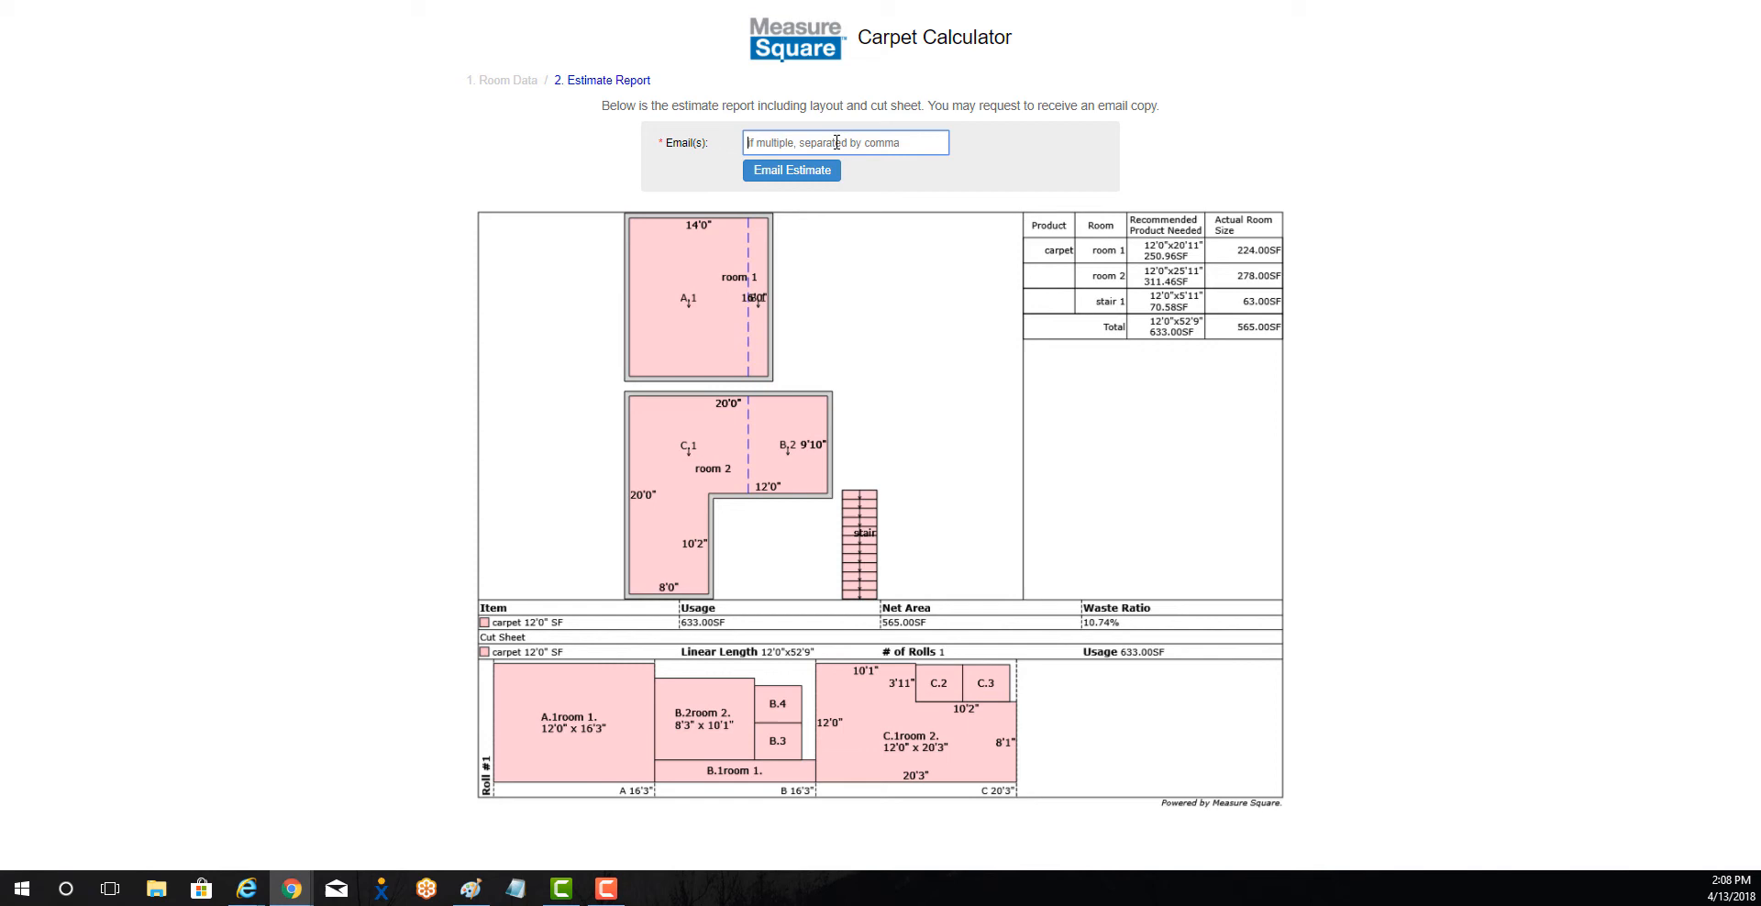
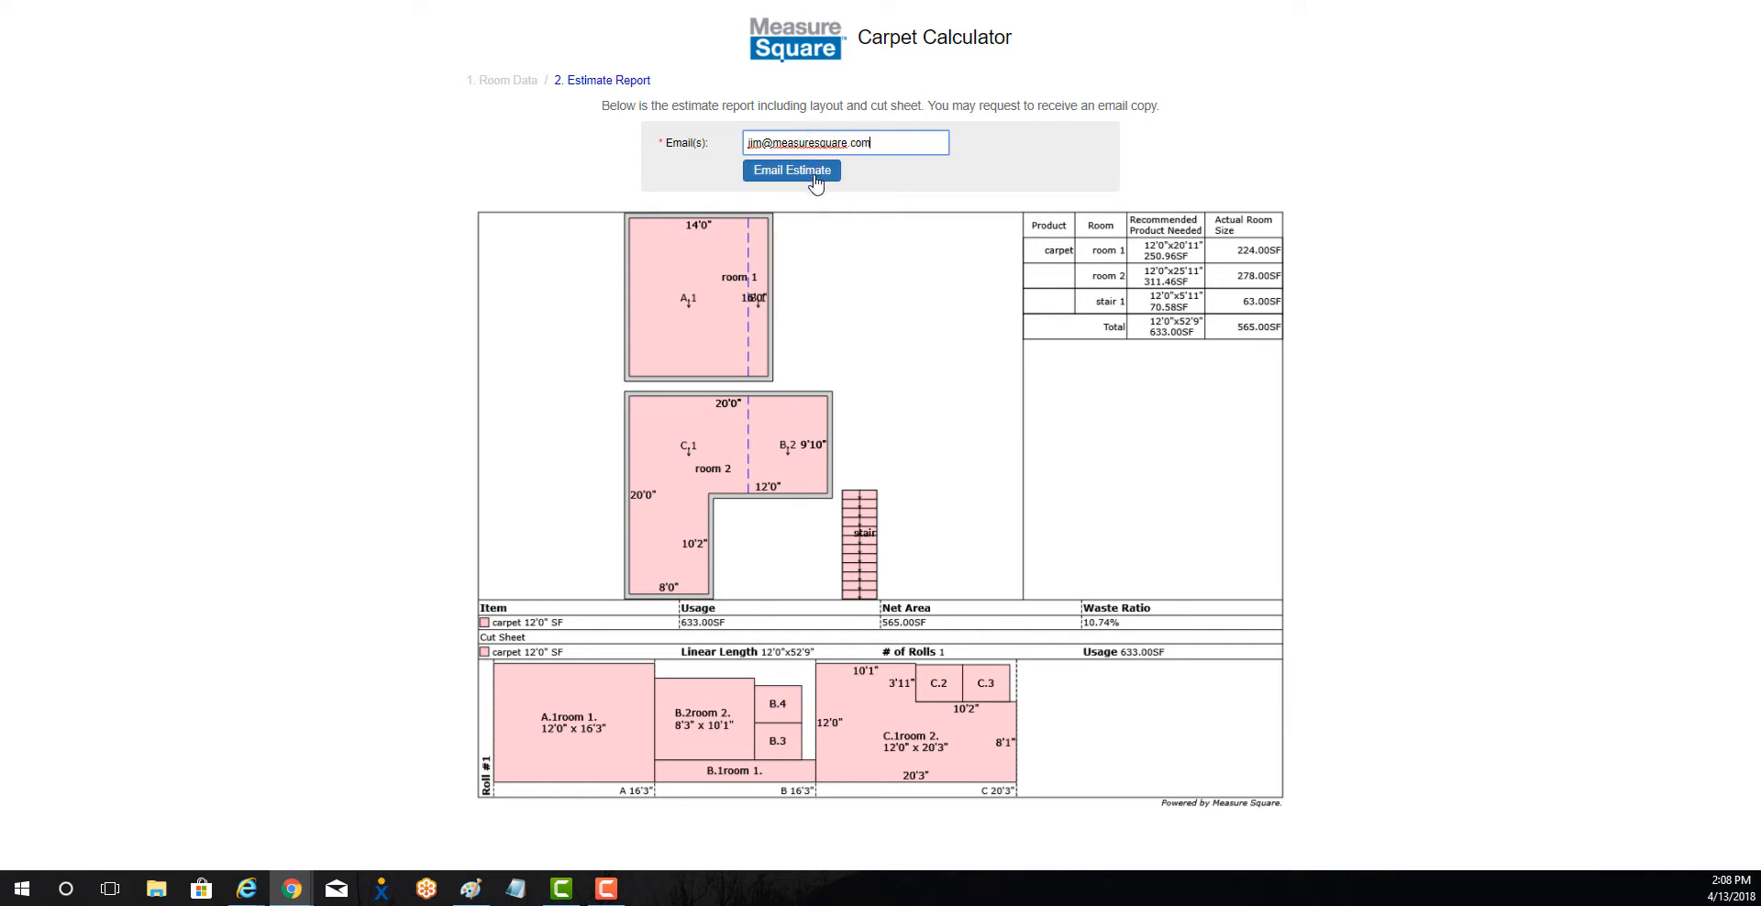
pyautogui.click(793, 170)
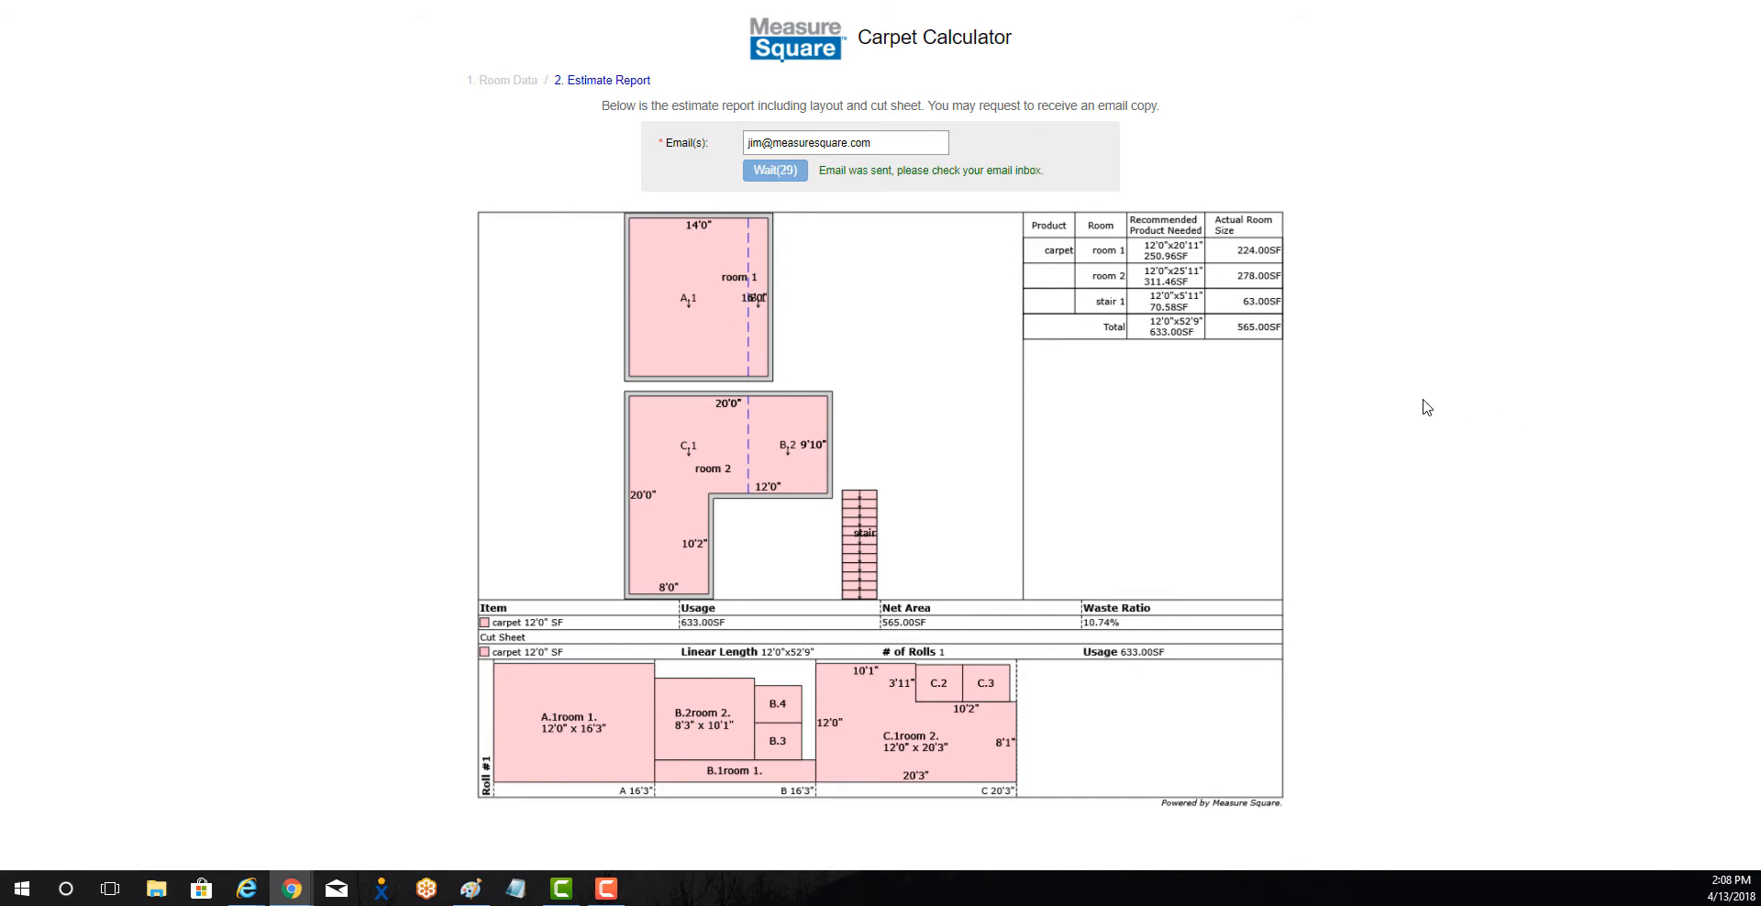
pyautogui.moveTo(642, 573)
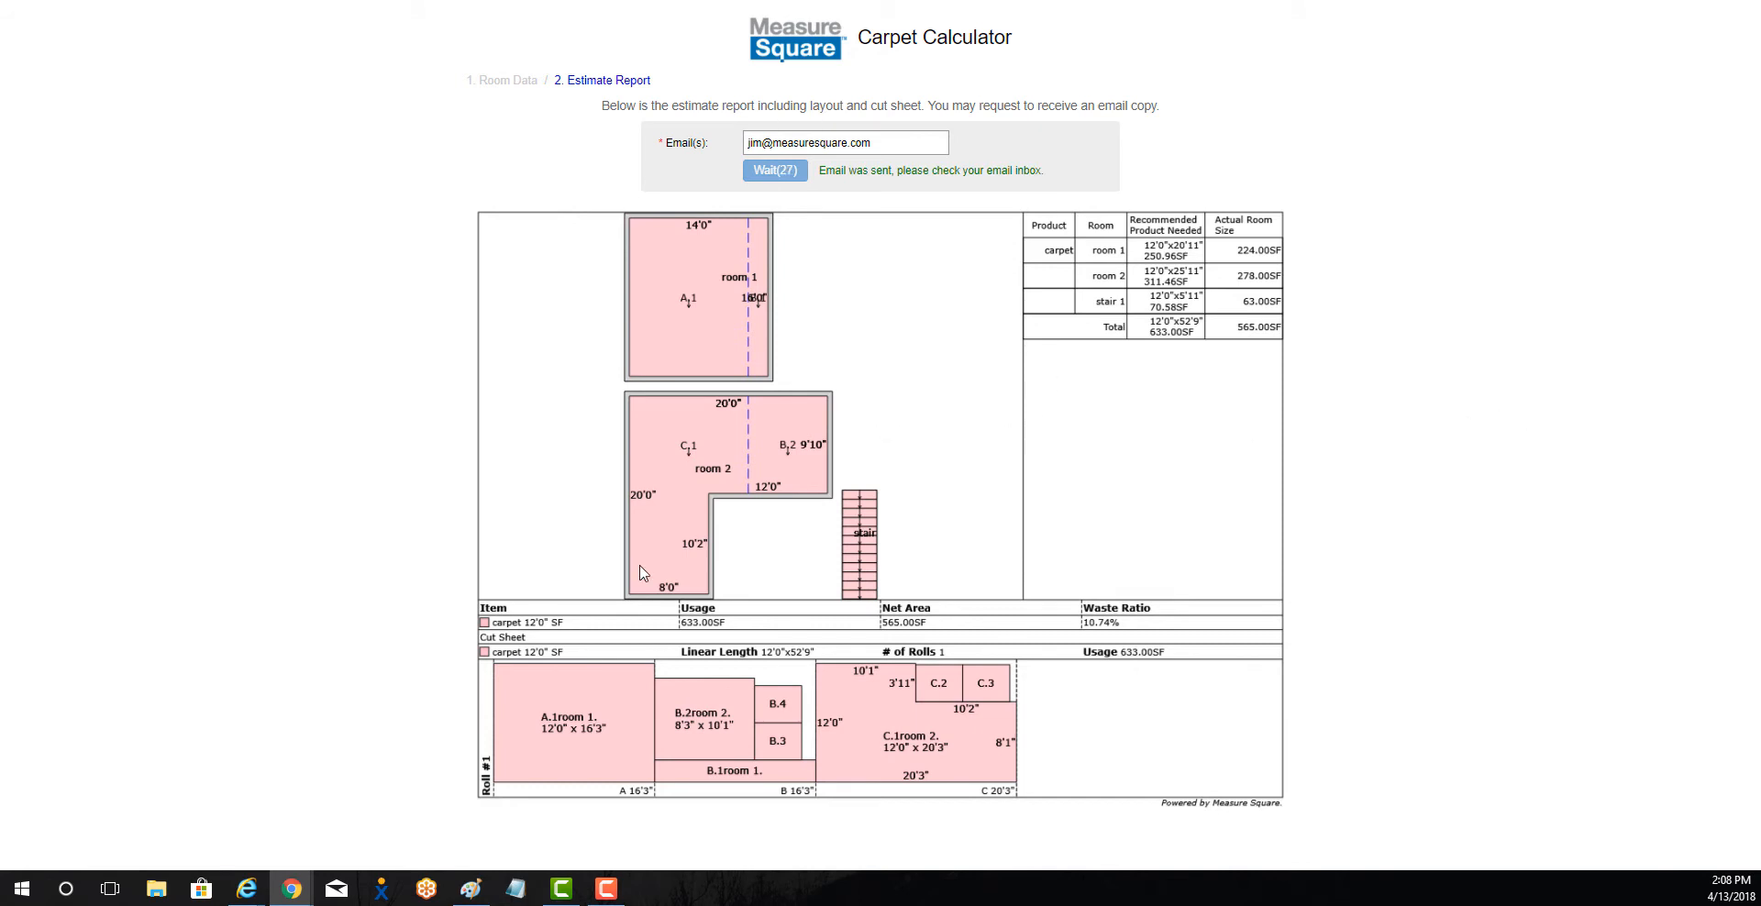
pyautogui.moveTo(1333, 492)
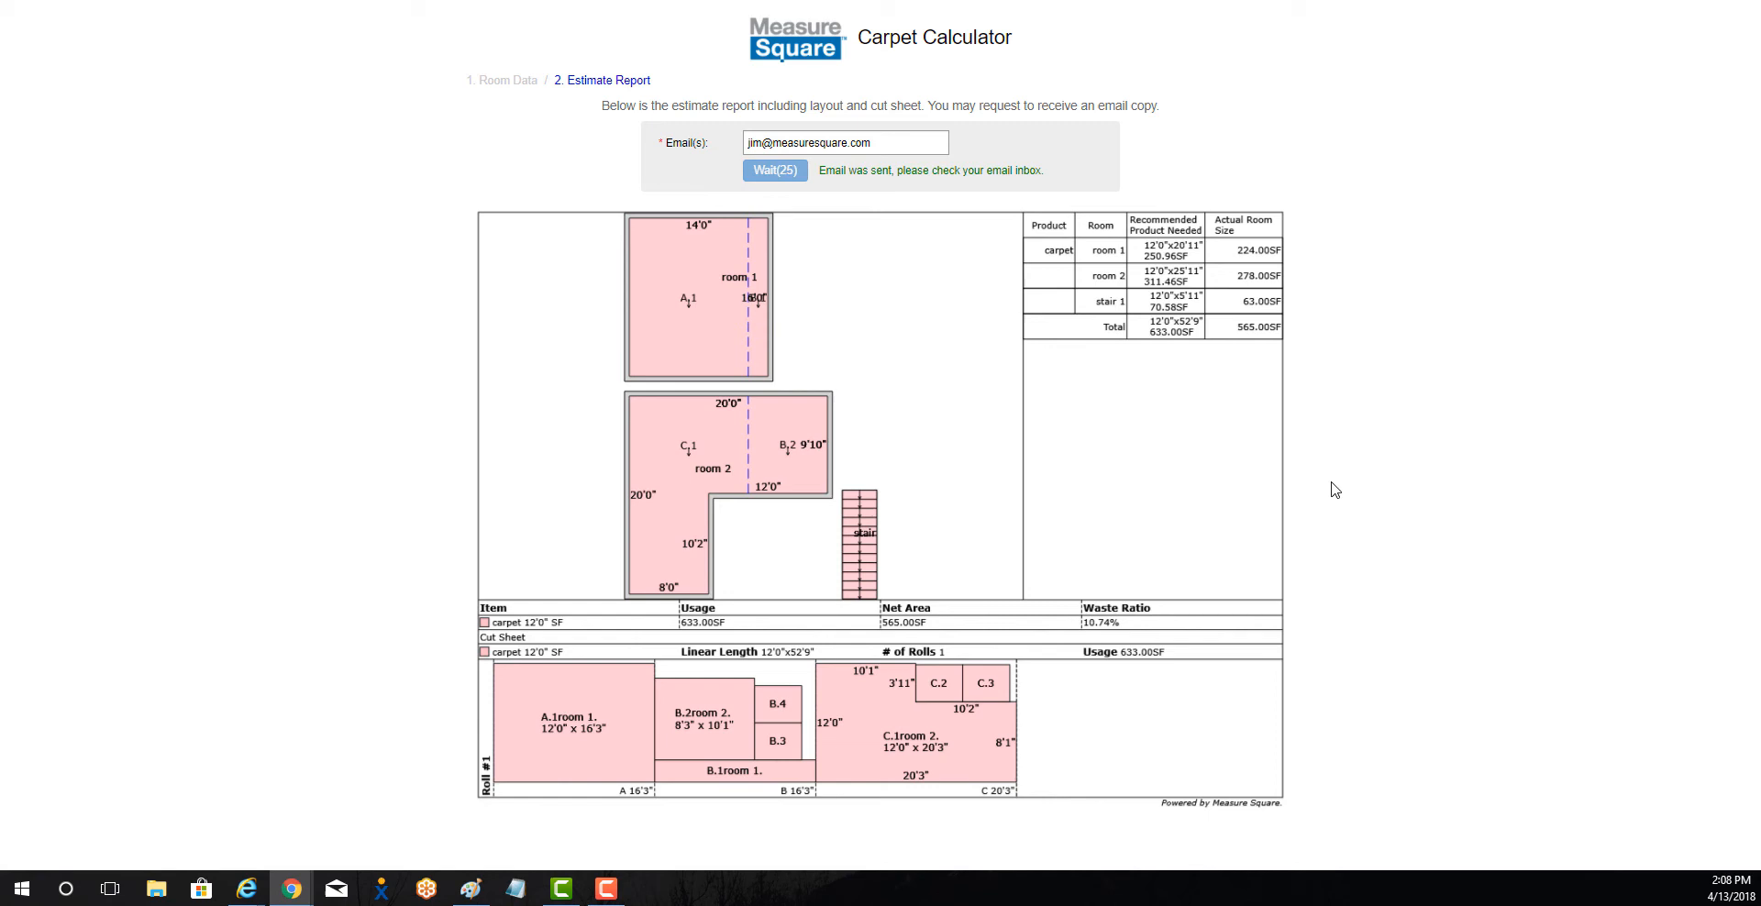
pyautogui.moveTo(1339, 464)
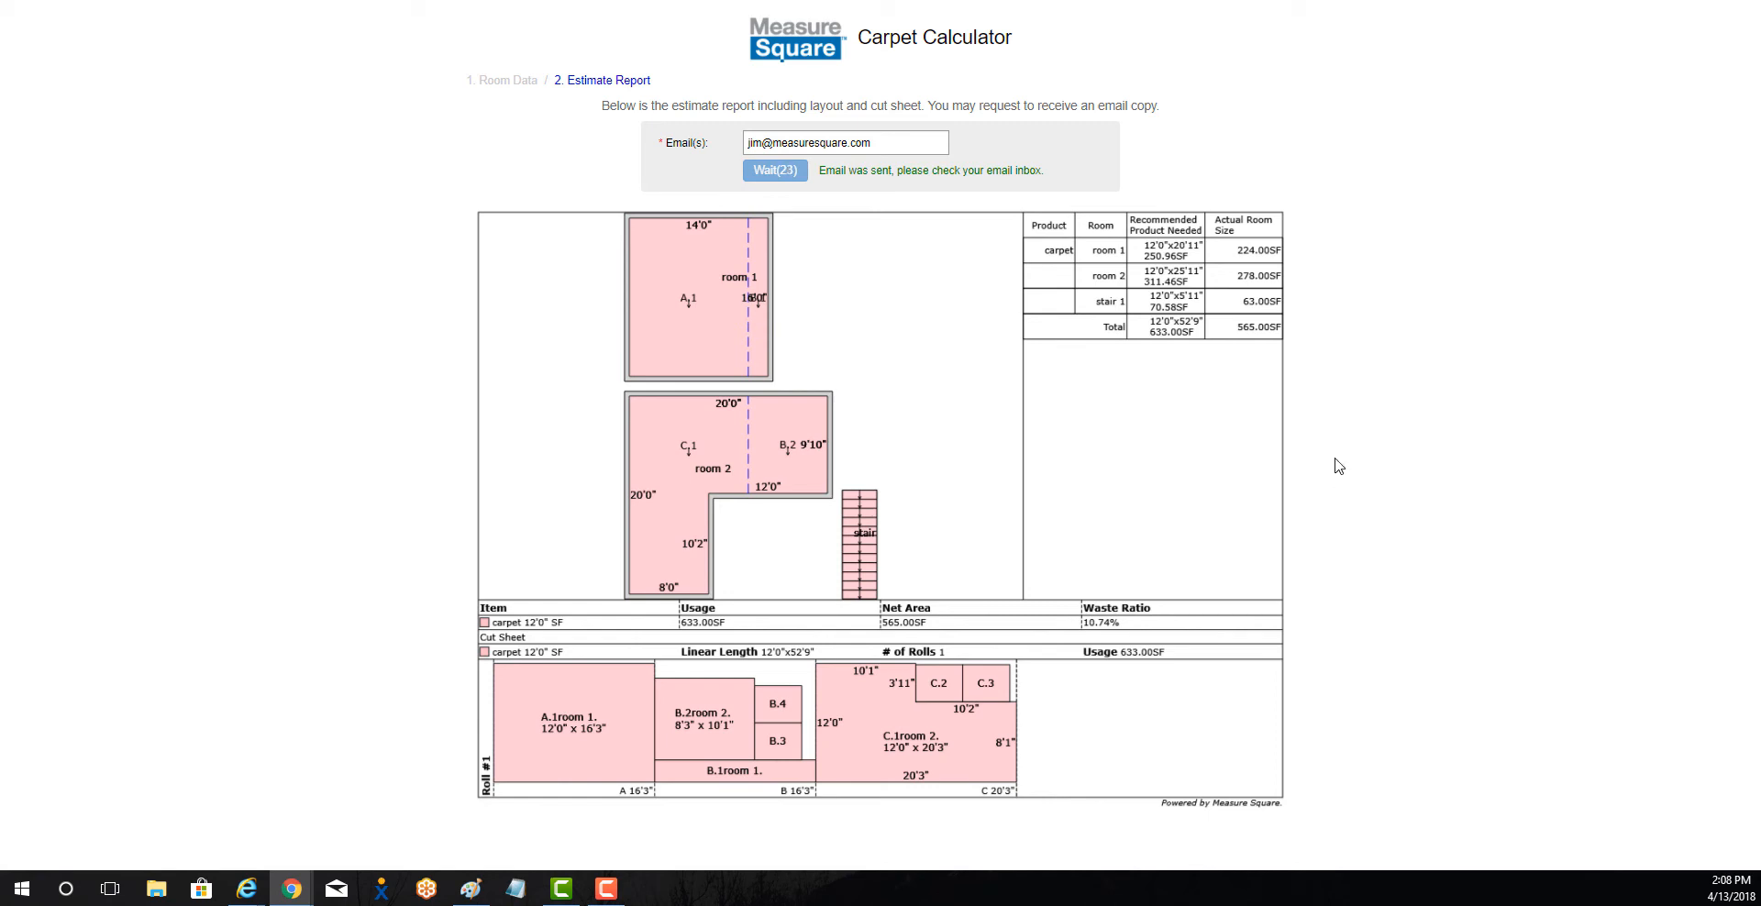